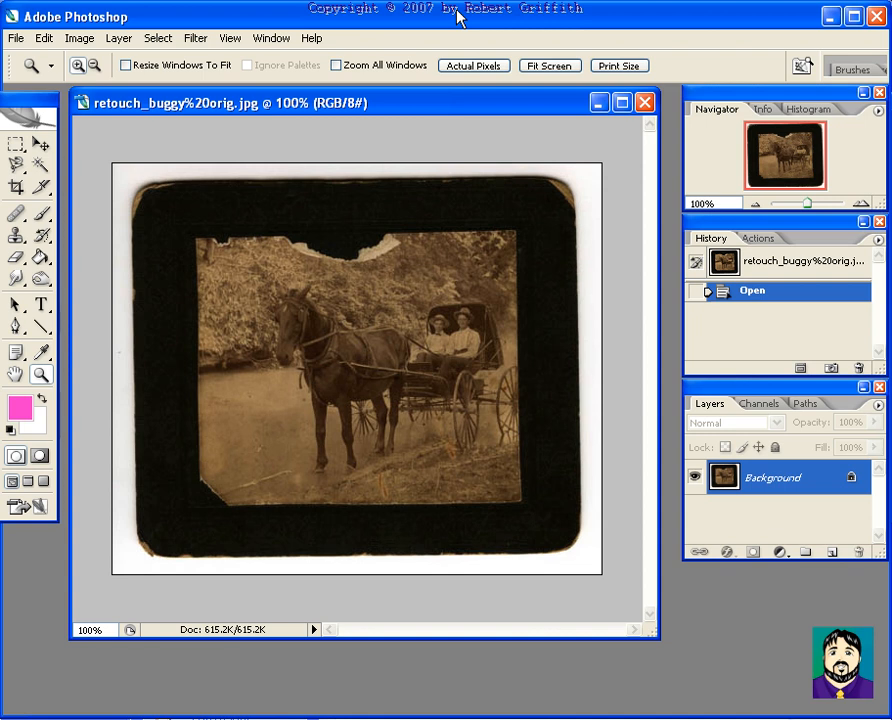
mouse_move(264, 290)
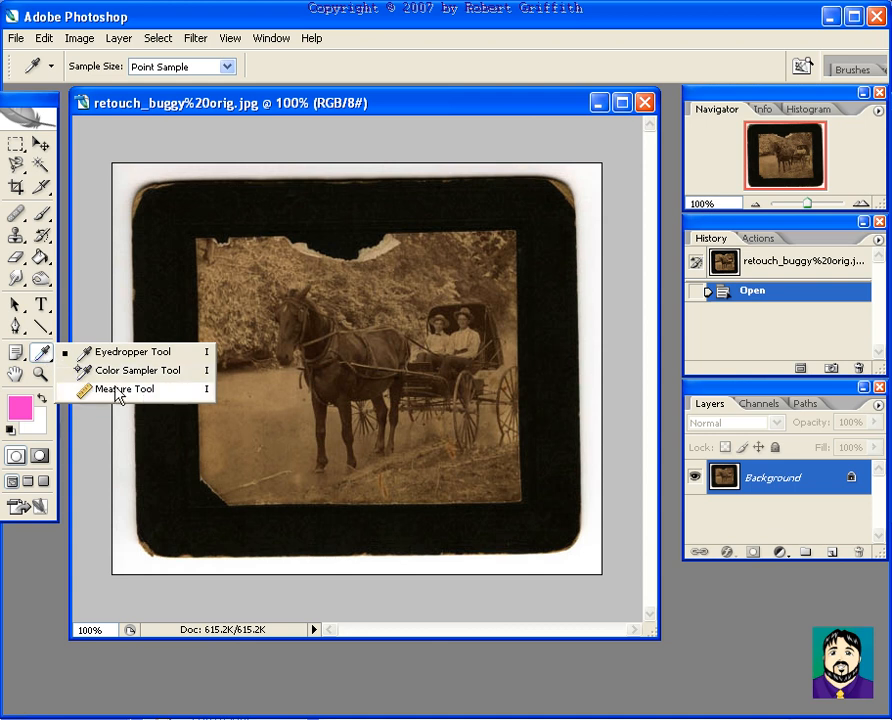
Measure the photo edge and rotate the canvas 0.76° clockwise via Arbitrary rotation.
left_click(120, 388)
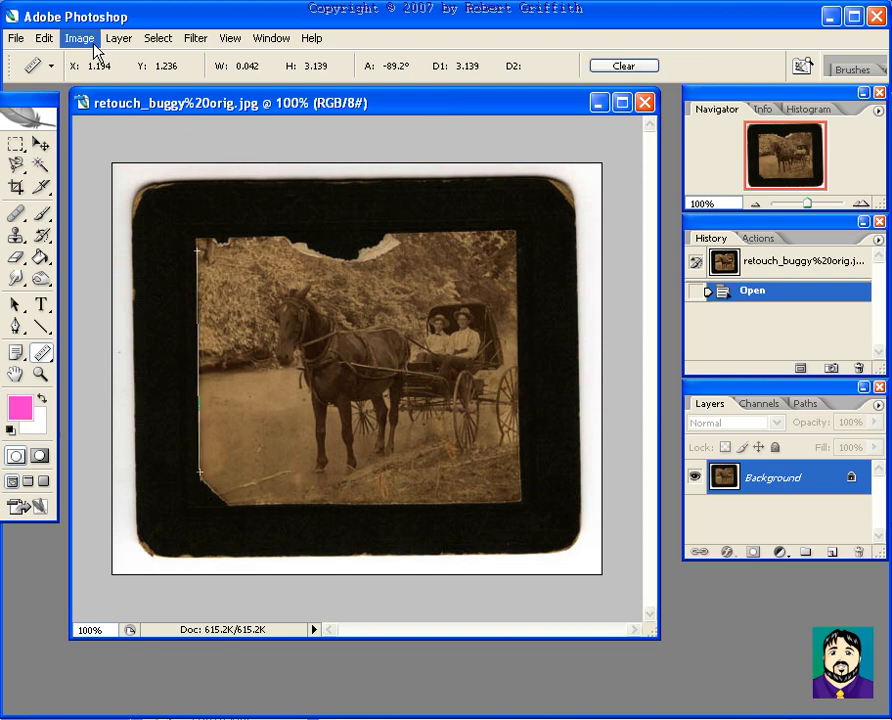
left_click(80, 38)
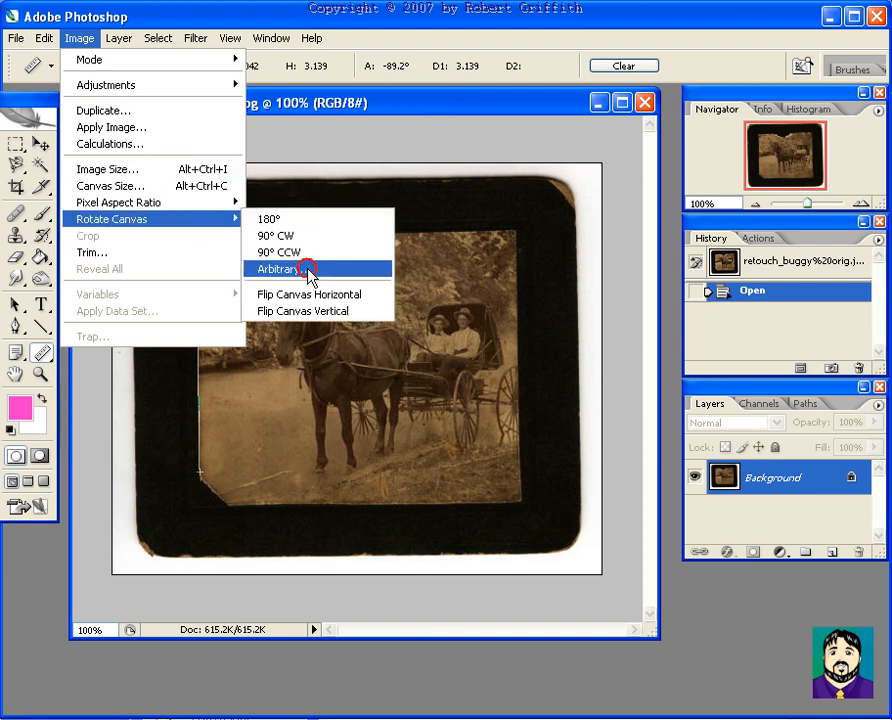
left_click(276, 268)
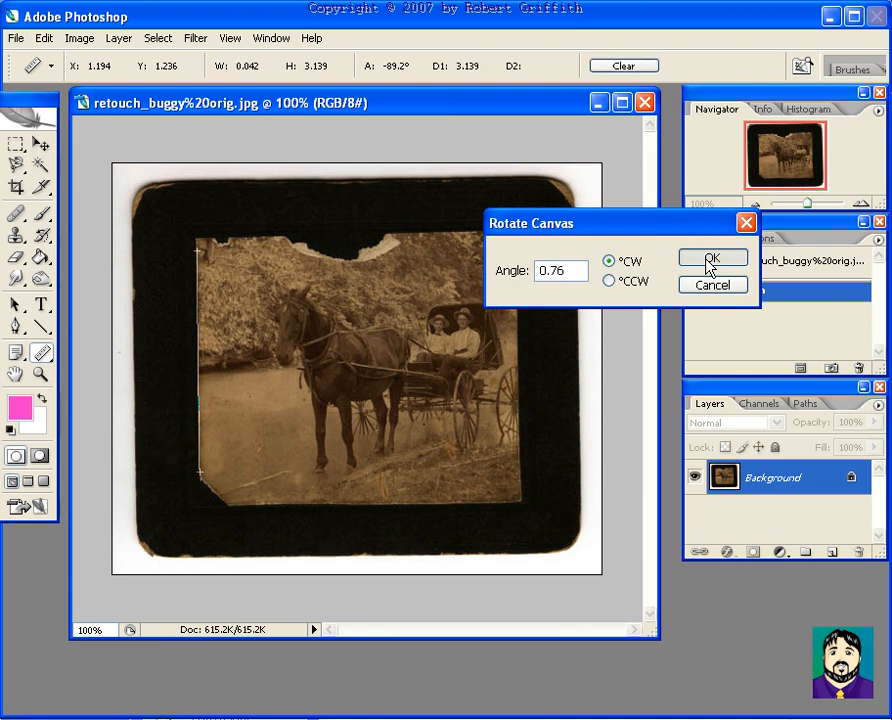
left_click(712, 258)
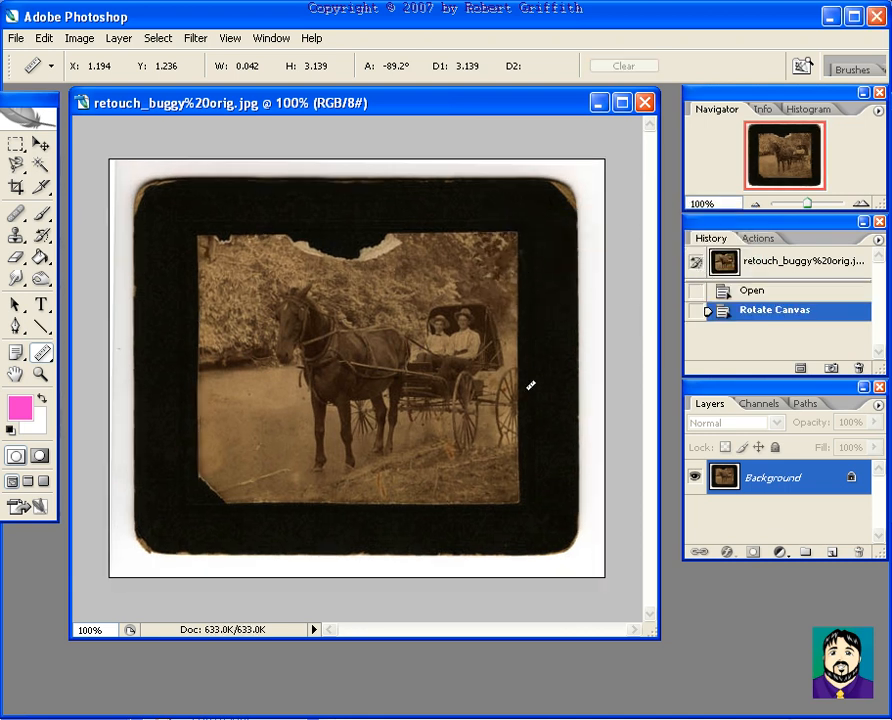
left_click(22, 164)
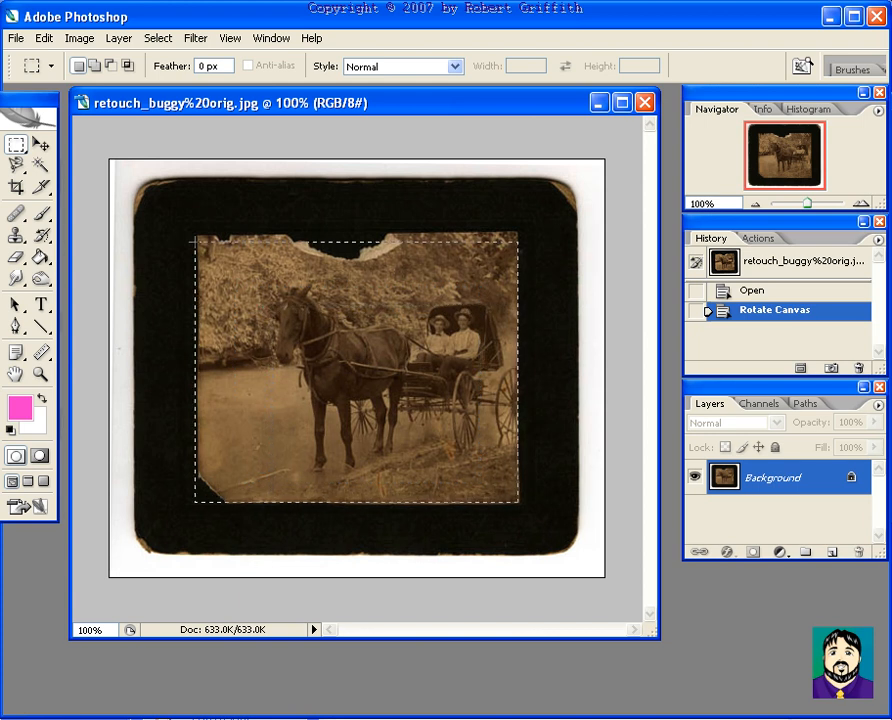
Marquee-select the scene inside the black border, crop to it, and deselect.
left_click_drag(196, 236, 518, 504)
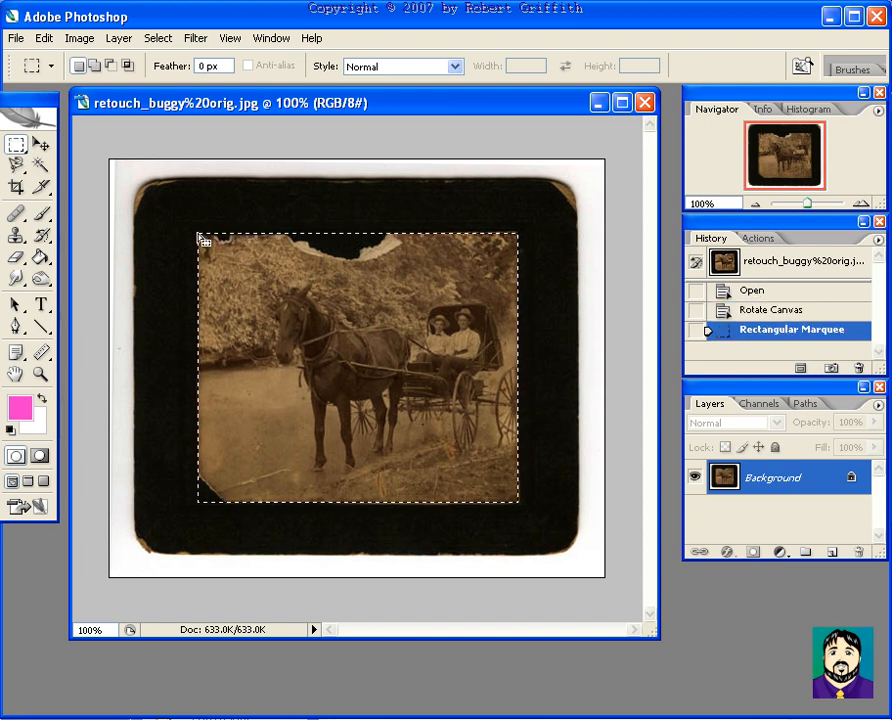
left_click(80, 38)
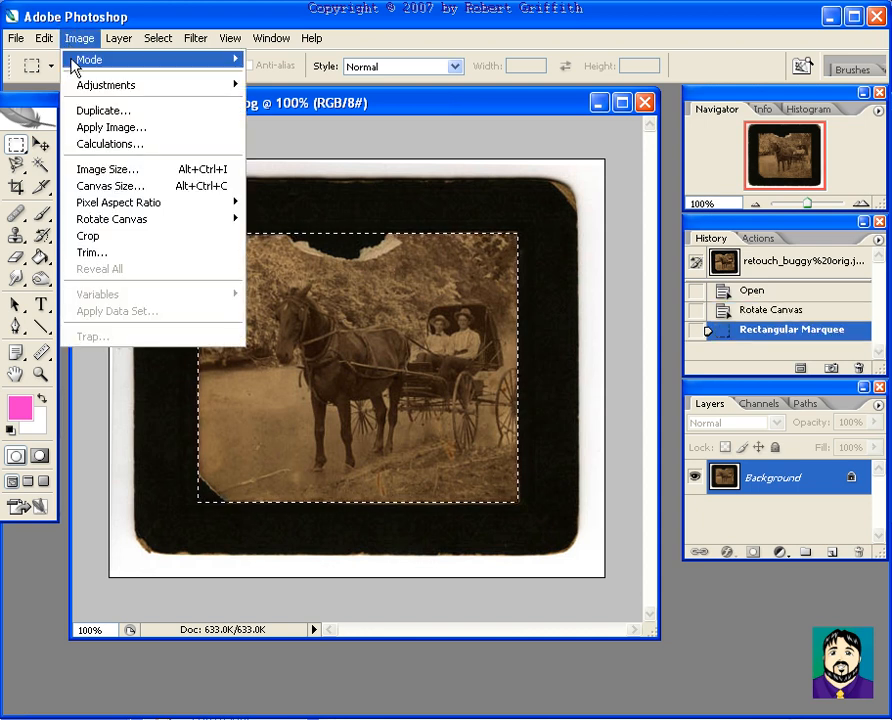
left_click(88, 218)
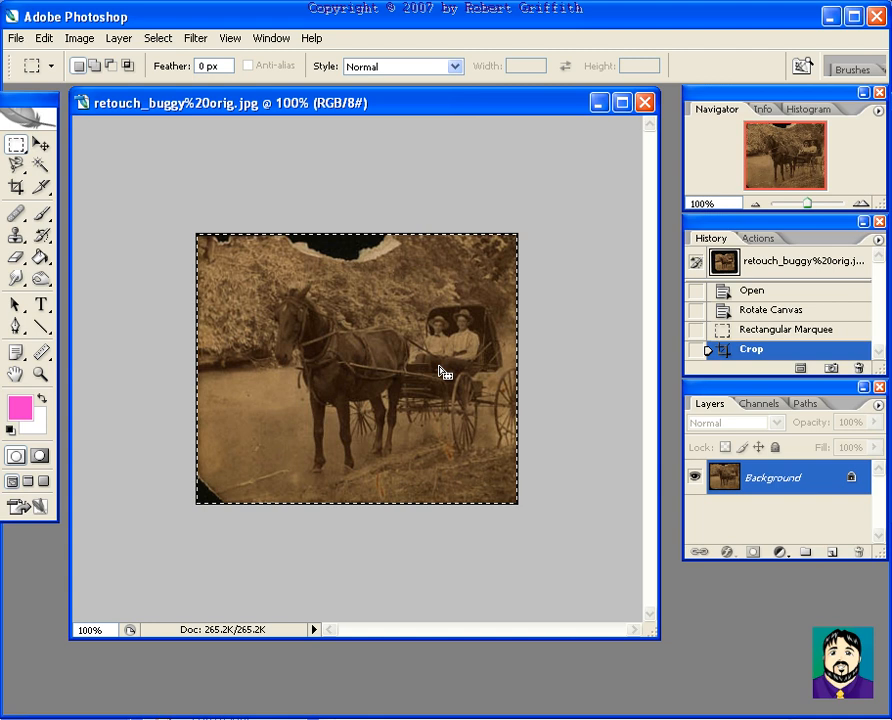
key("Ctrl+D")
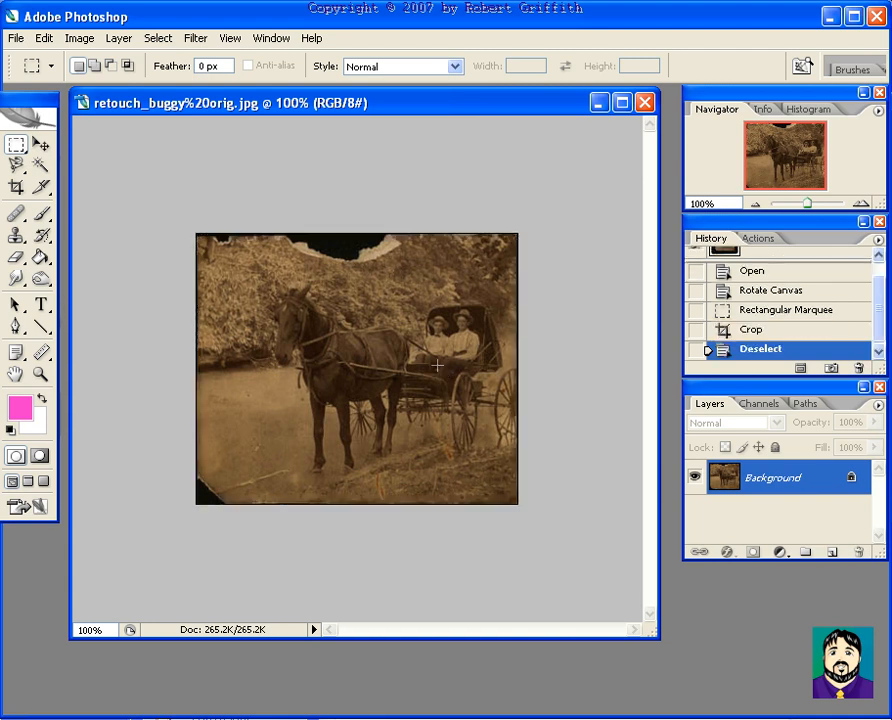
mouse_move(186, 342)
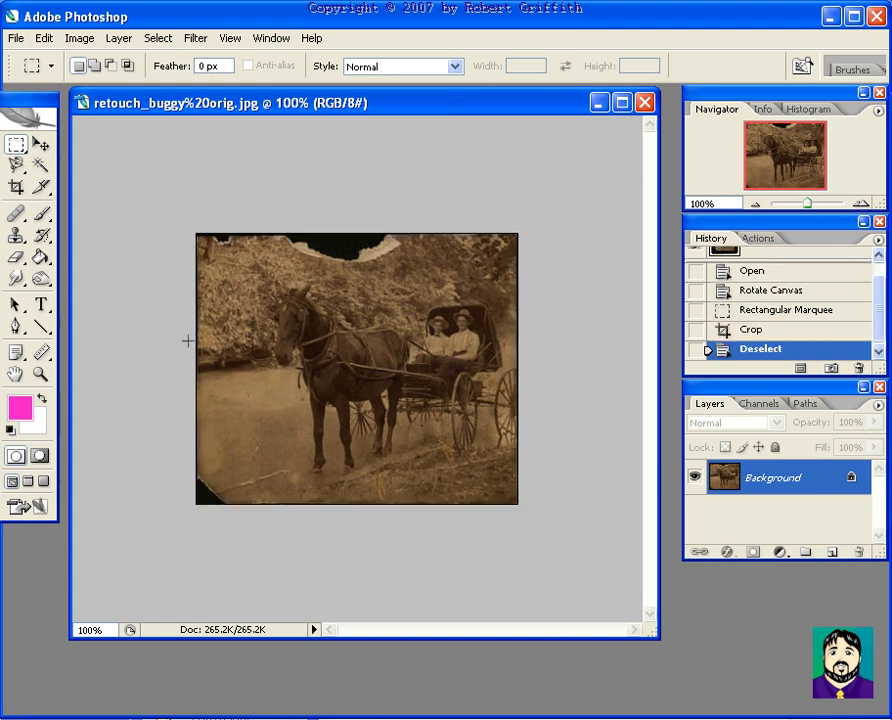
mouse_move(232, 306)
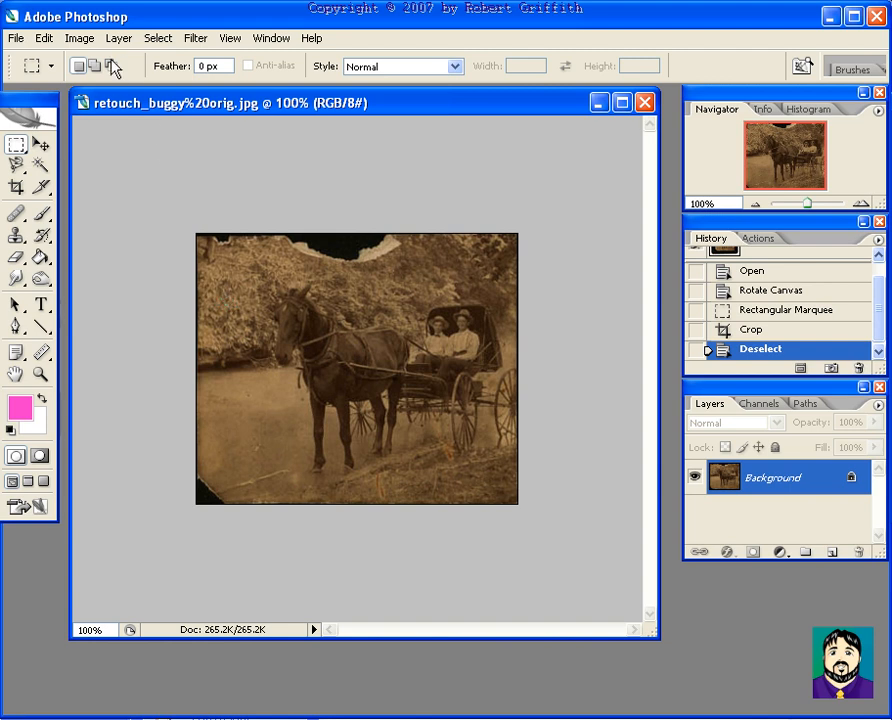
Apply a Levels adjustment with white input 171, toggling Preview to compare.
left_click(78, 38)
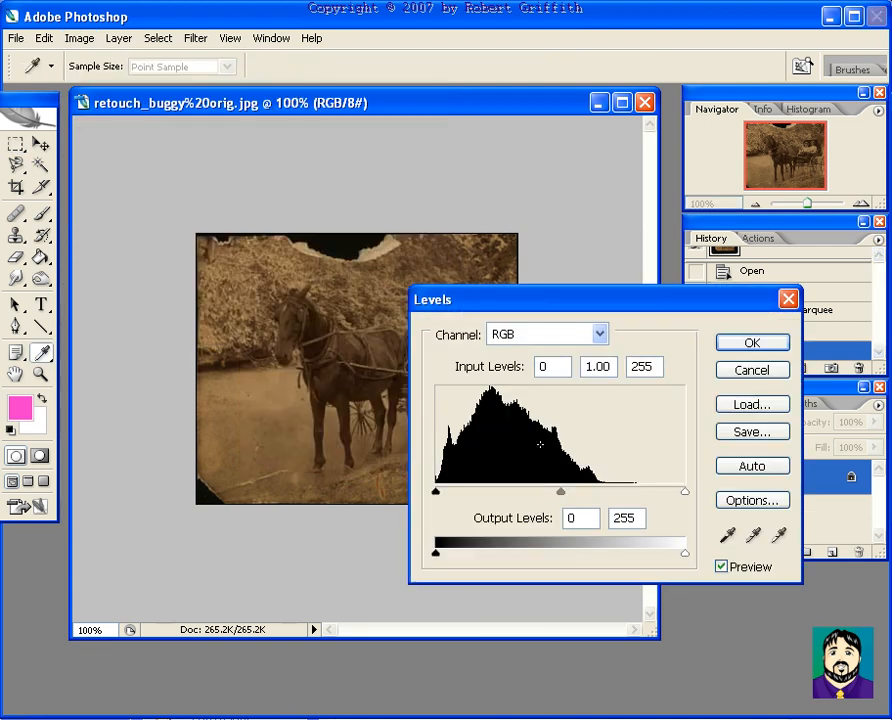
mouse_move(602, 496)
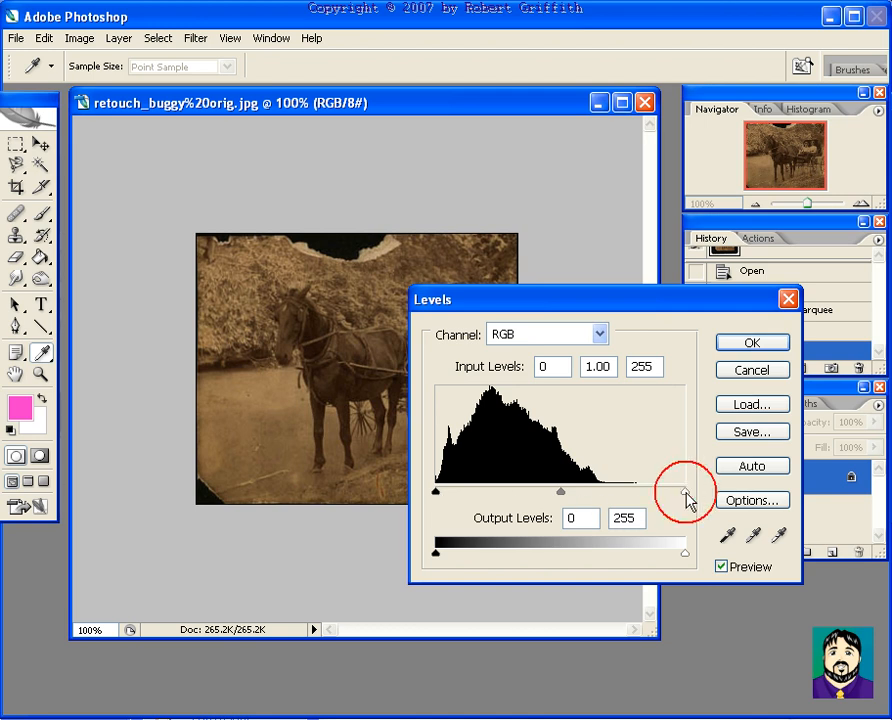
left_click_drag(680, 492, 610, 492)
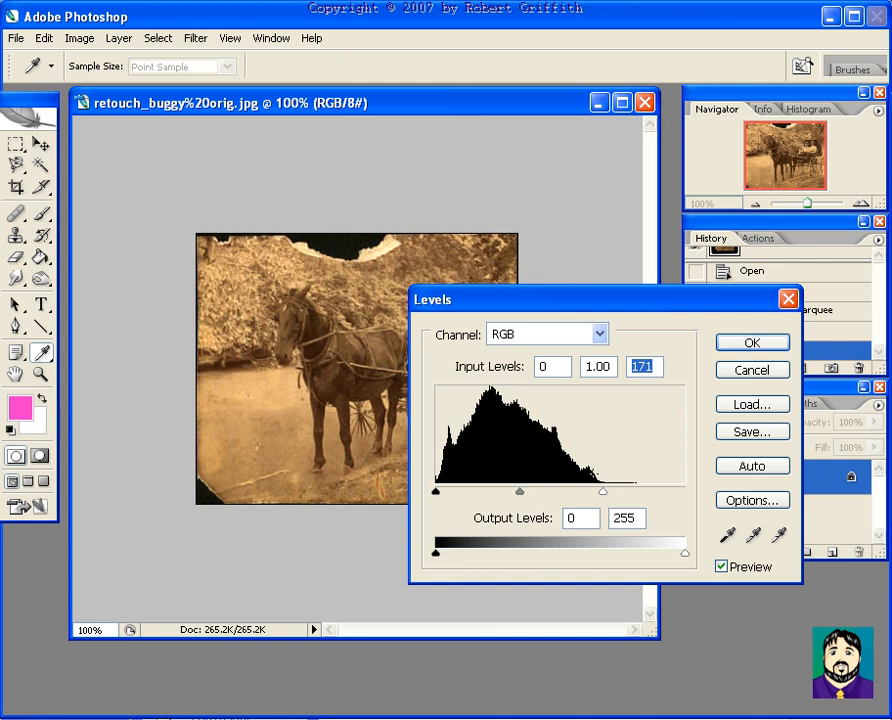
left_click_drag(432, 300, 530, 226)
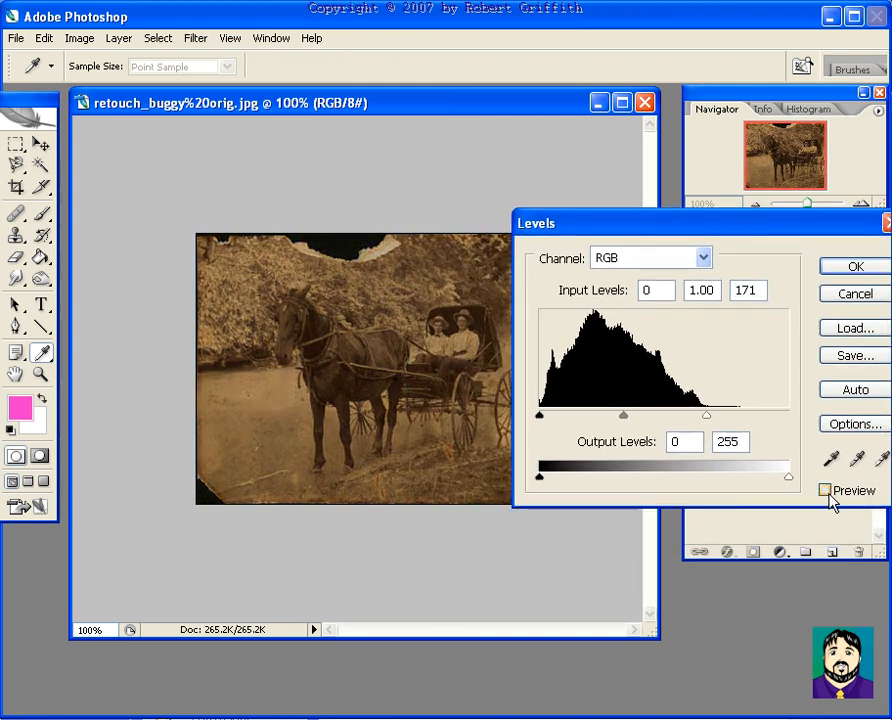
left_click(824, 490)
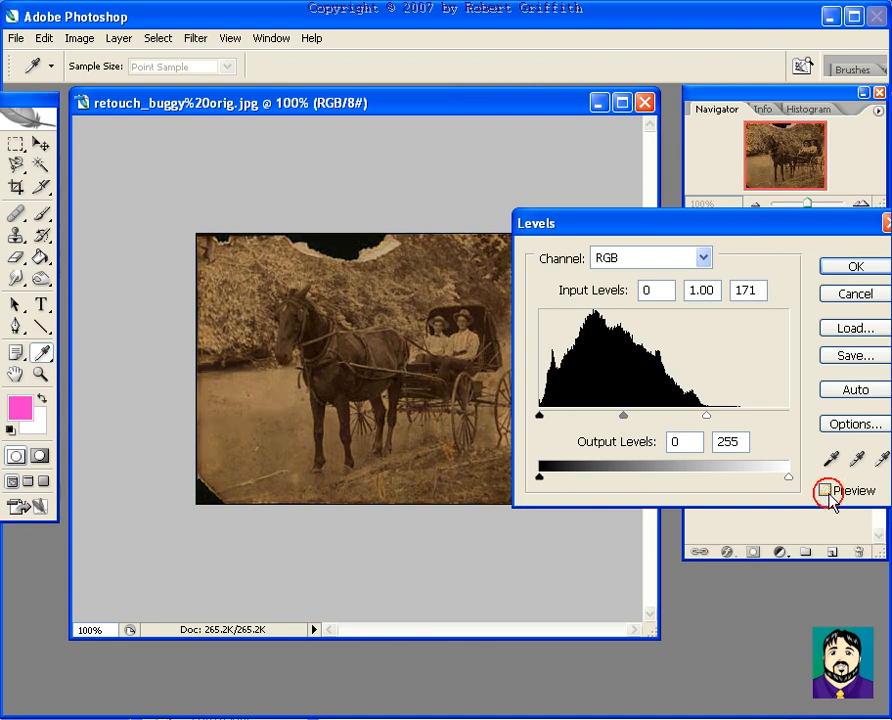
left_click(856, 264)
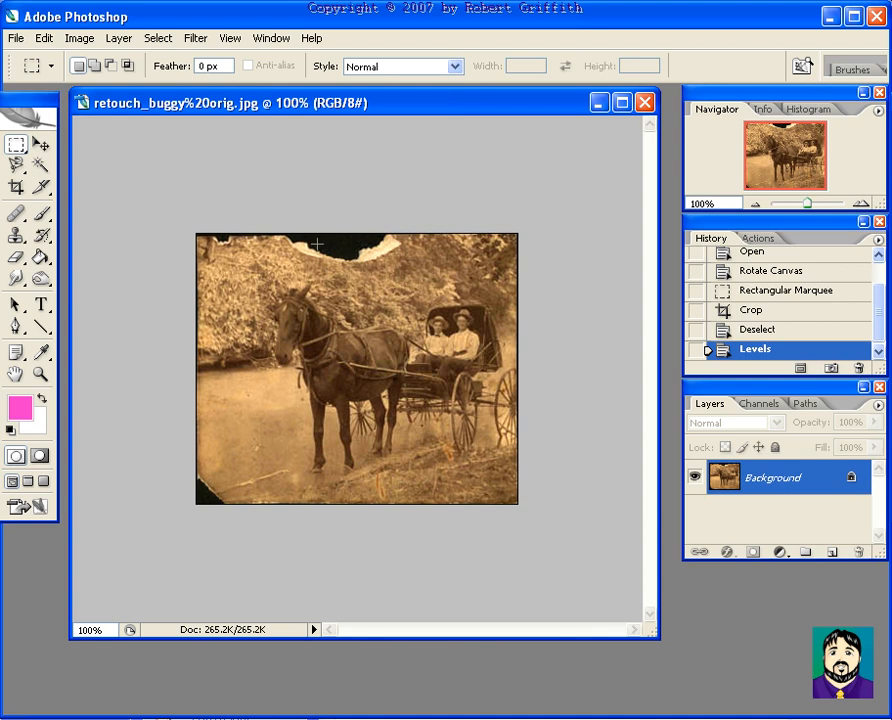
mouse_move(208, 486)
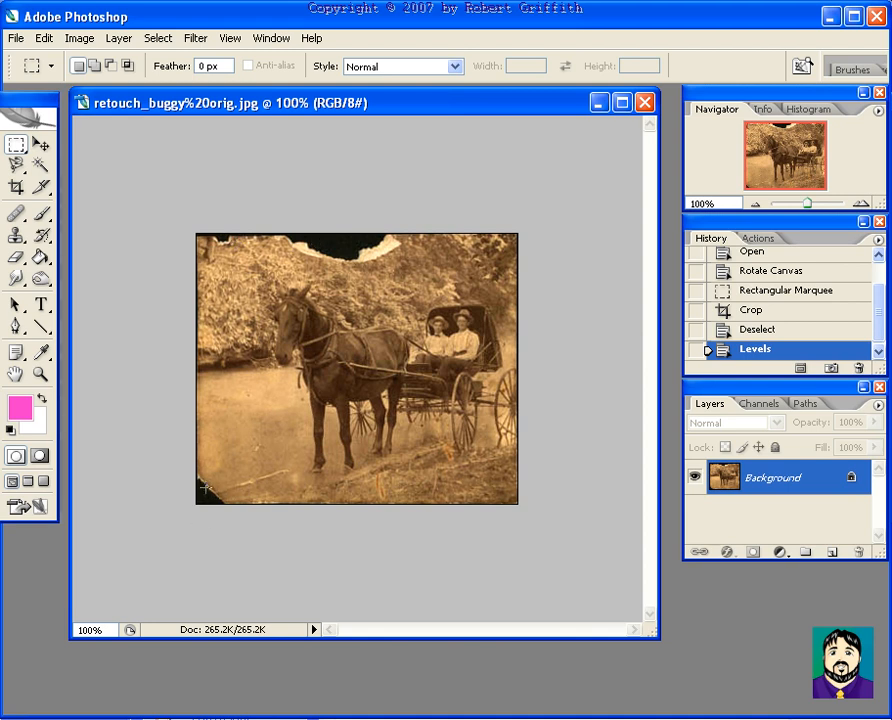
mouse_move(84, 244)
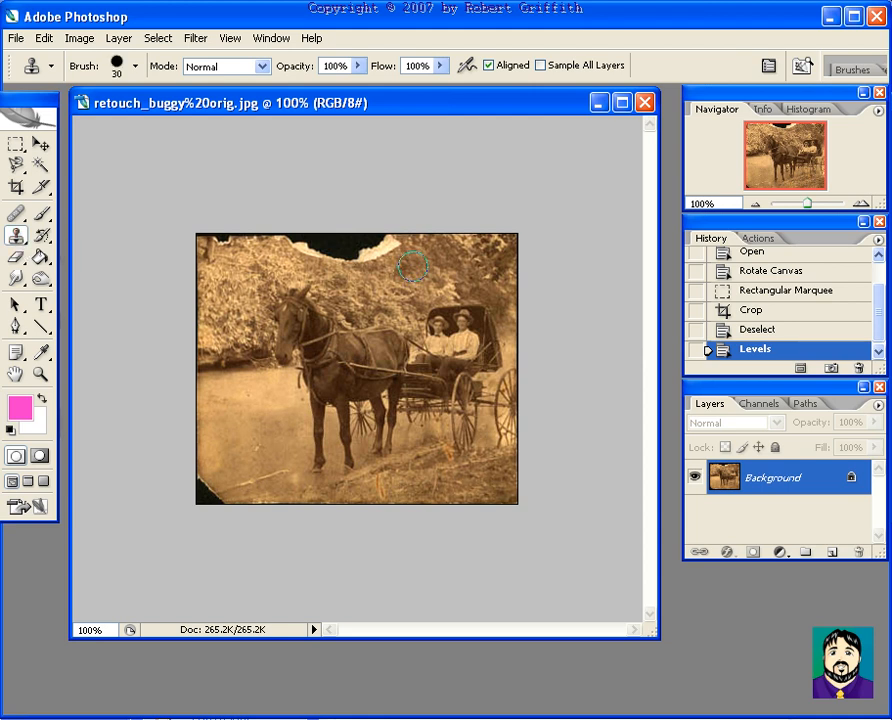
With a 50 px Clone Stamp brush, sample nearby foliage and paint over the torn top edge.
left_click(132, 66)
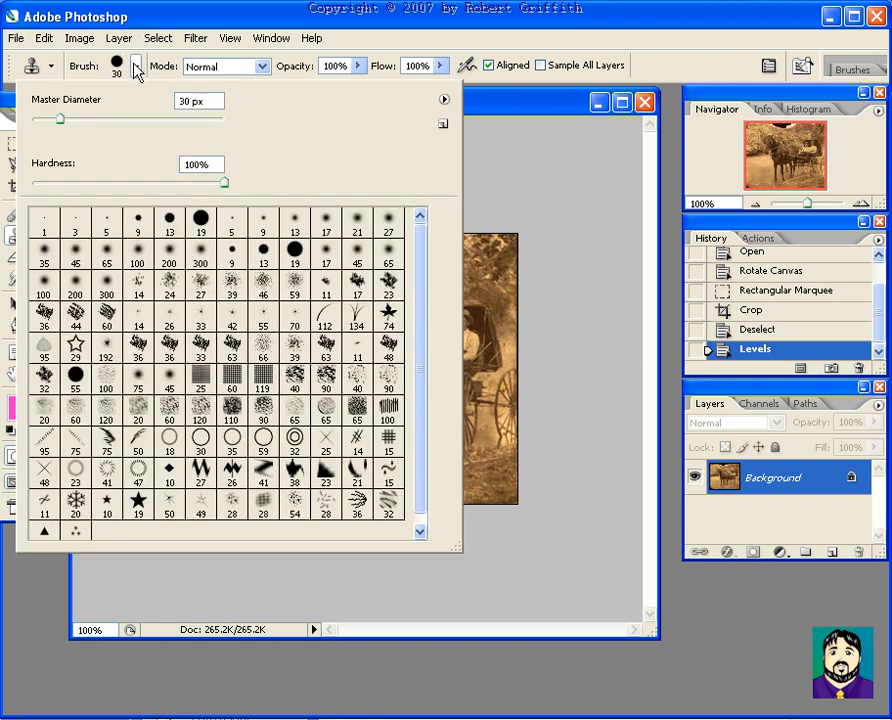
left_click(106, 252)
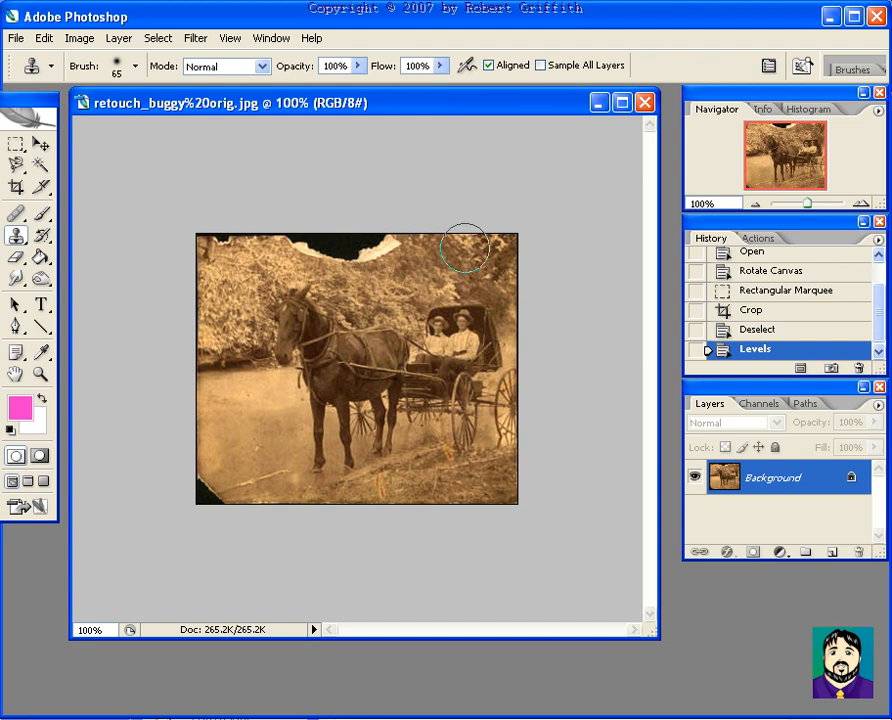
mouse_move(416, 272)
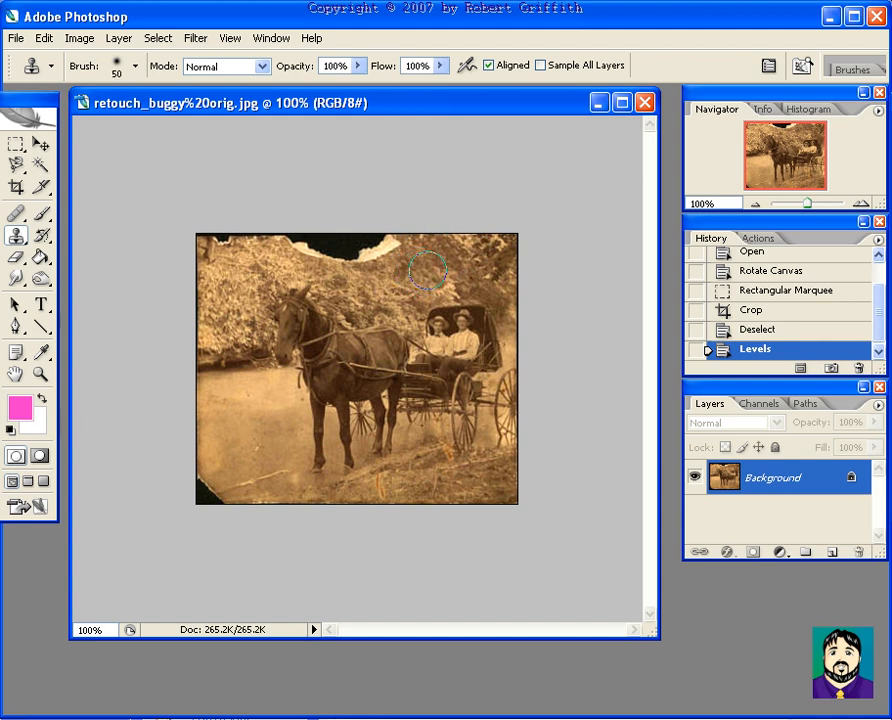
mouse_move(456, 276)
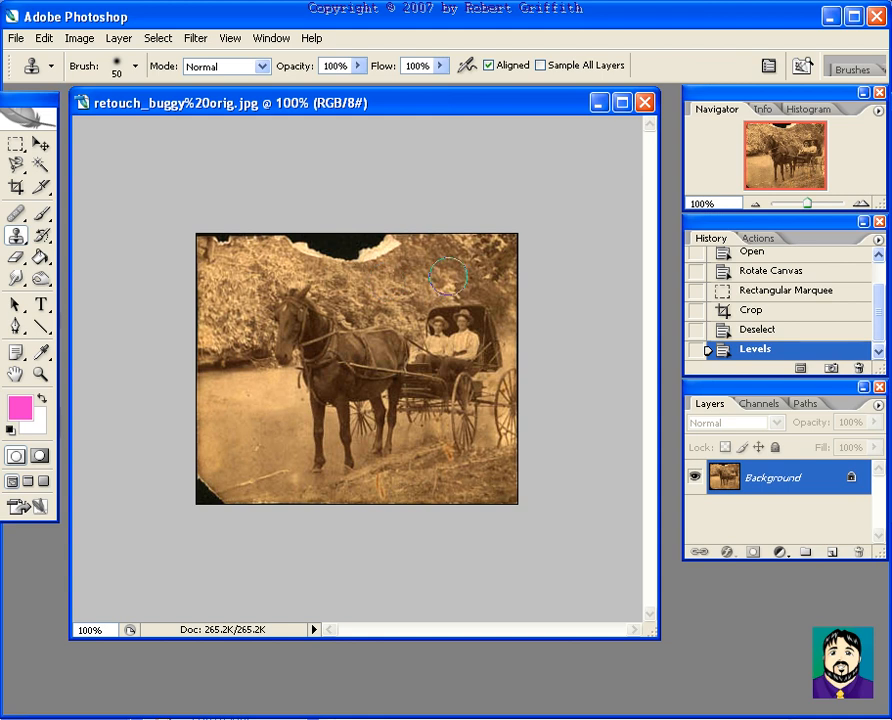
mouse_move(410, 284)
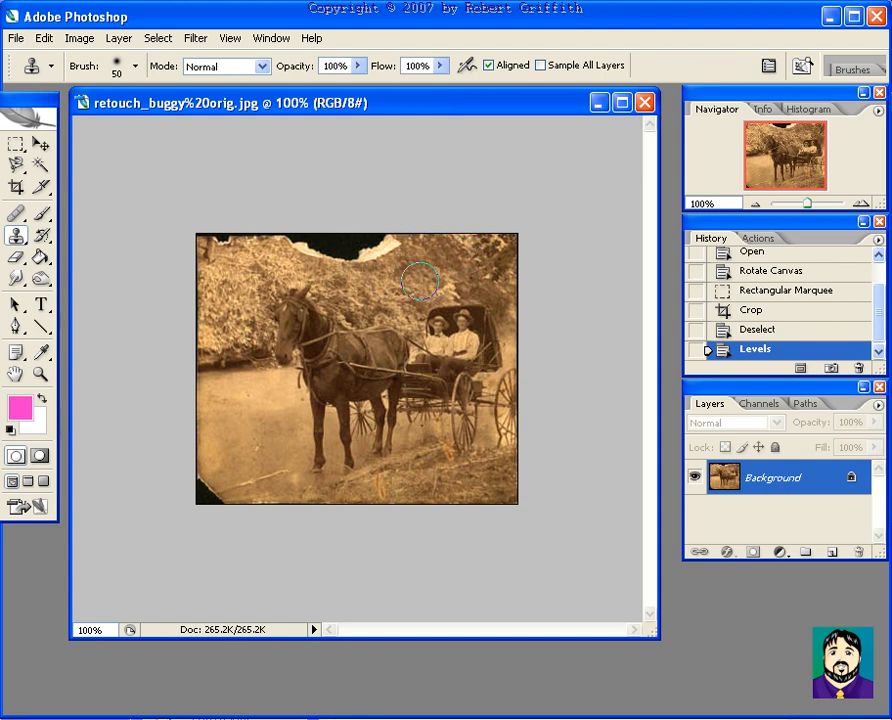
left_click(418, 280)
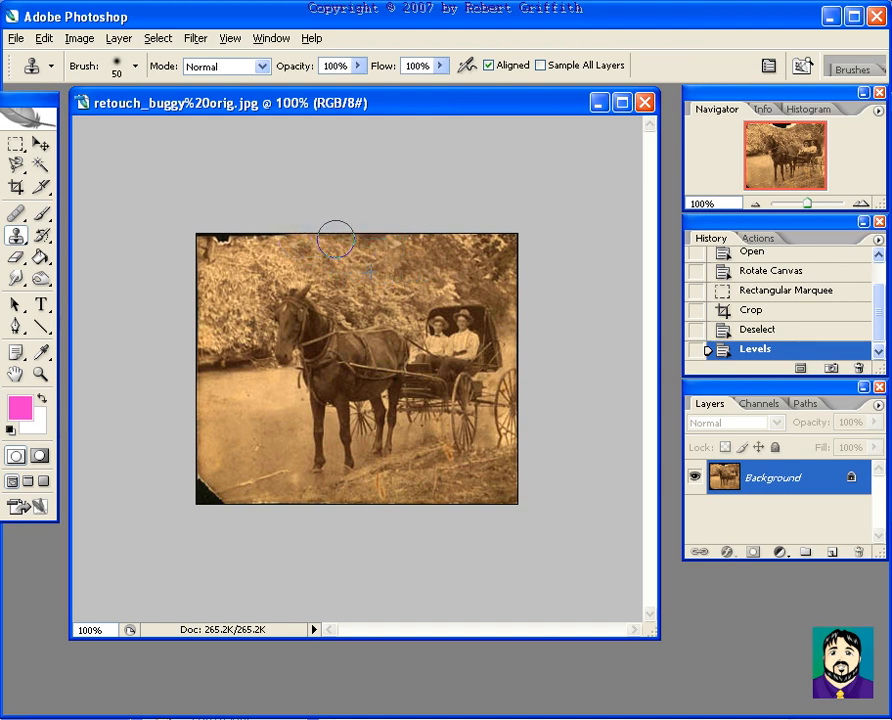
left_click(226, 228)
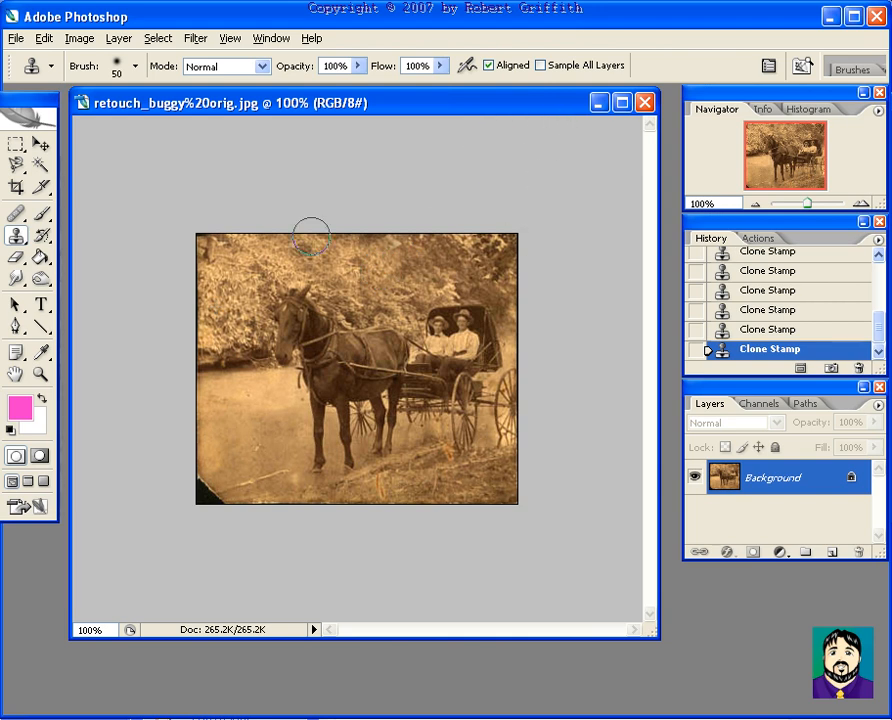
mouse_move(228, 218)
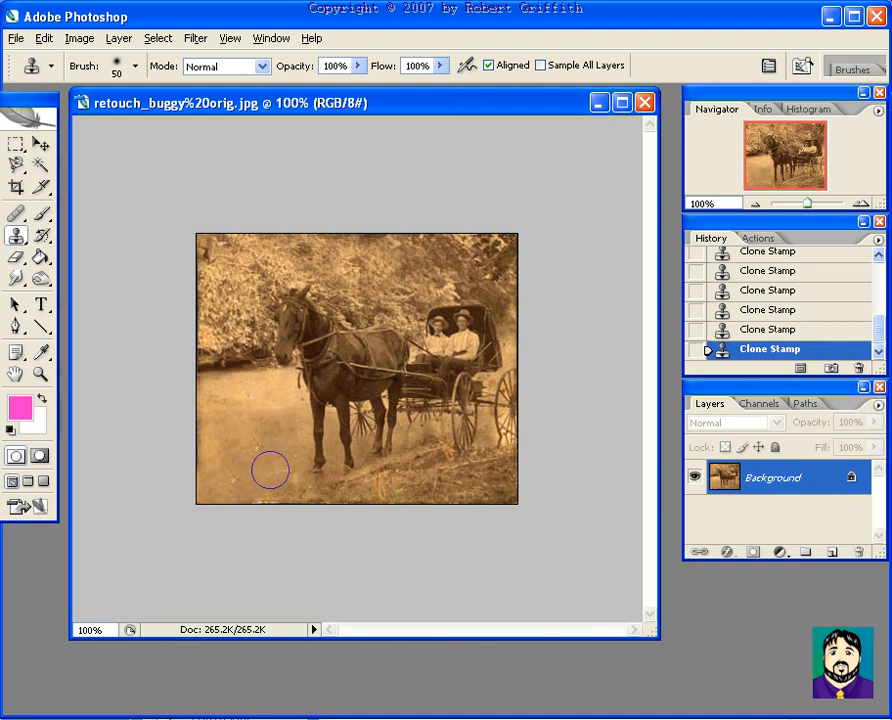
mouse_move(234, 452)
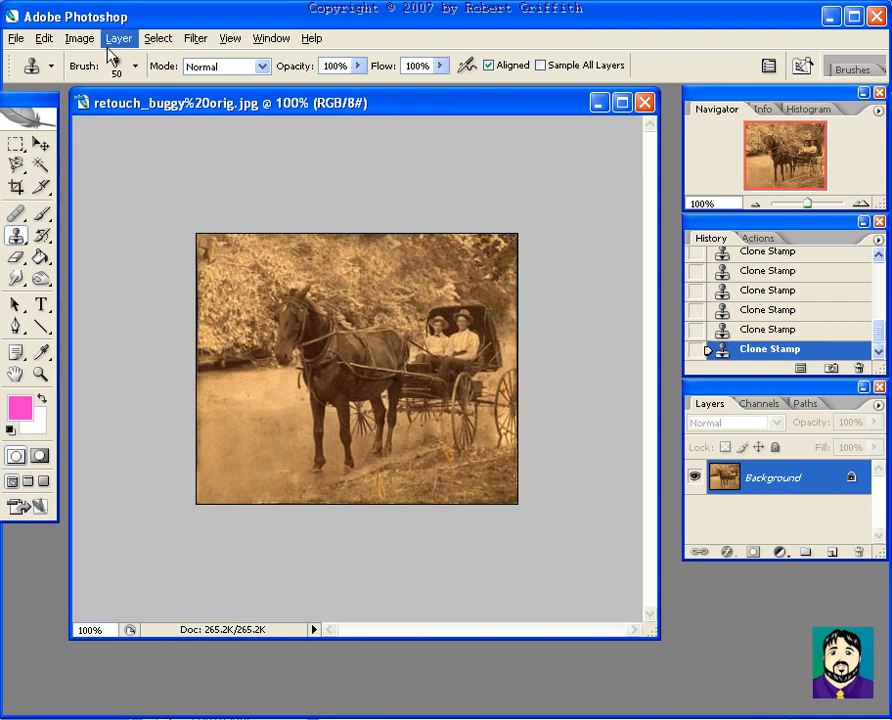
Convert the photo to Grayscale, discarding colour, then apply Auto Levels and Auto Contrast.
left_click(80, 38)
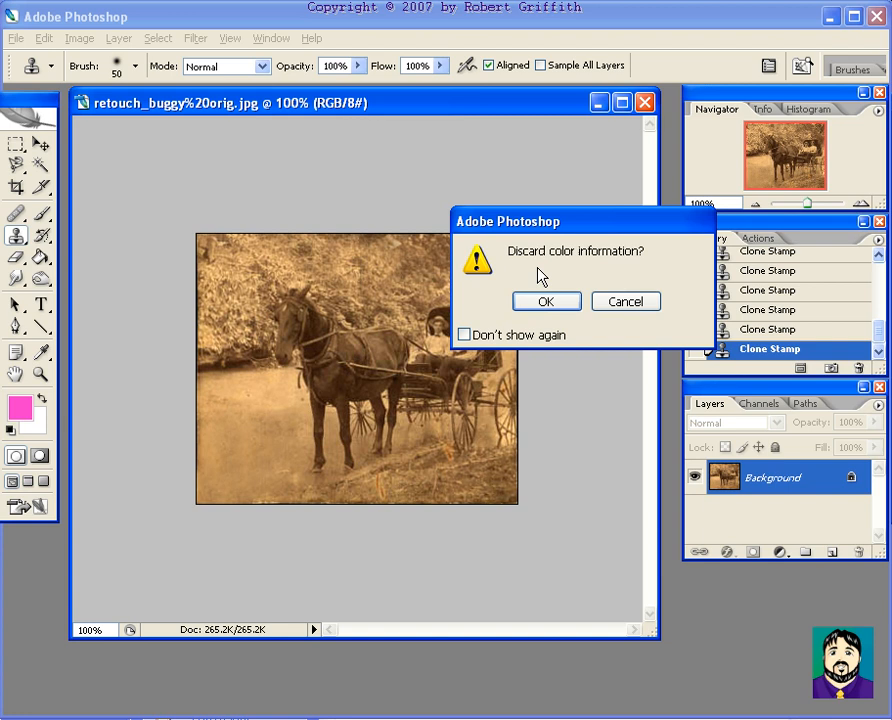
left_click(546, 300)
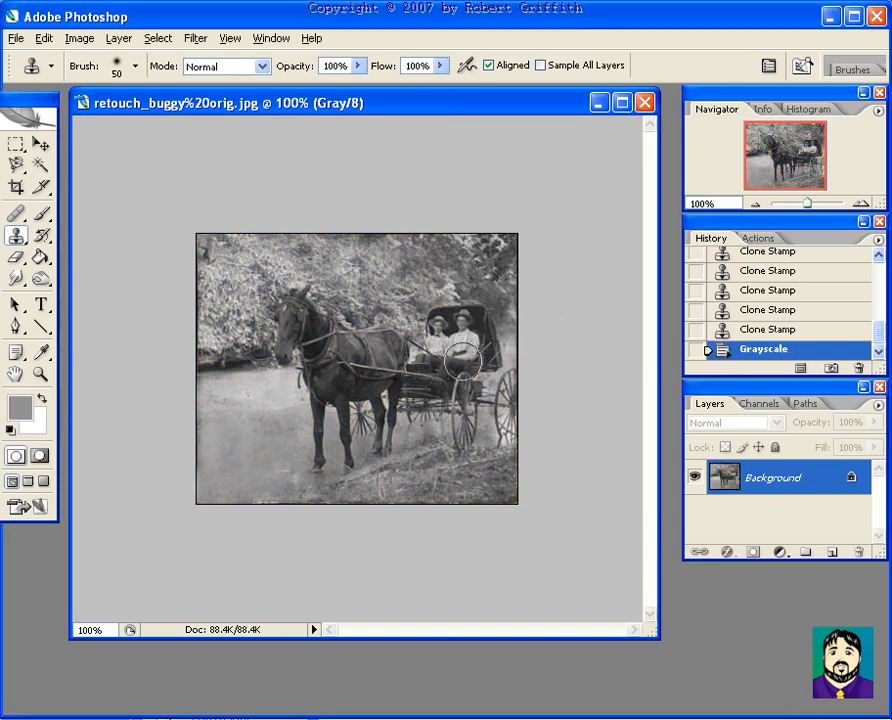
left_click(100, 38)
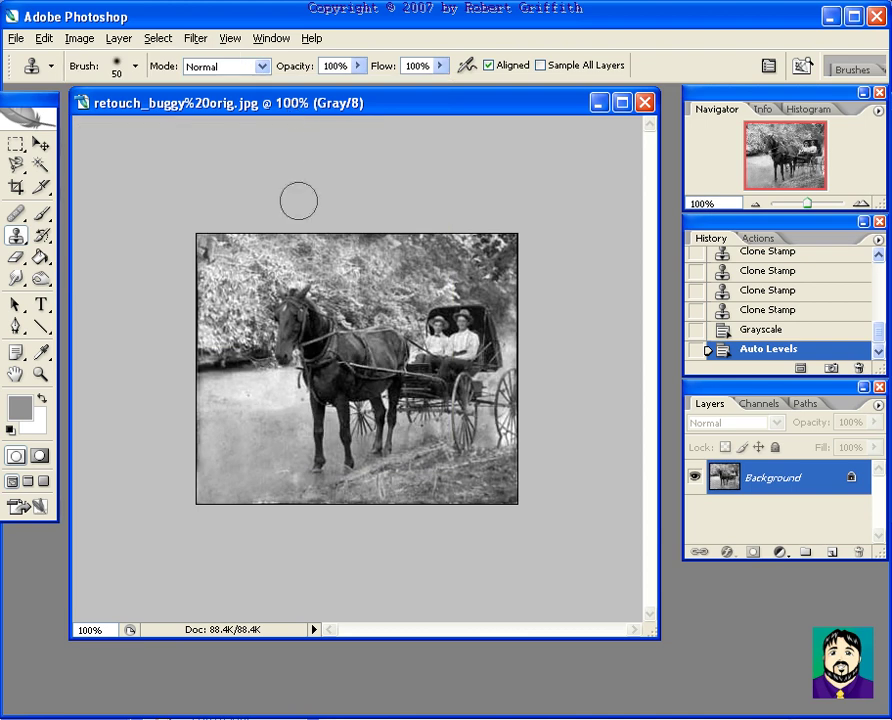
left_click(80, 38)
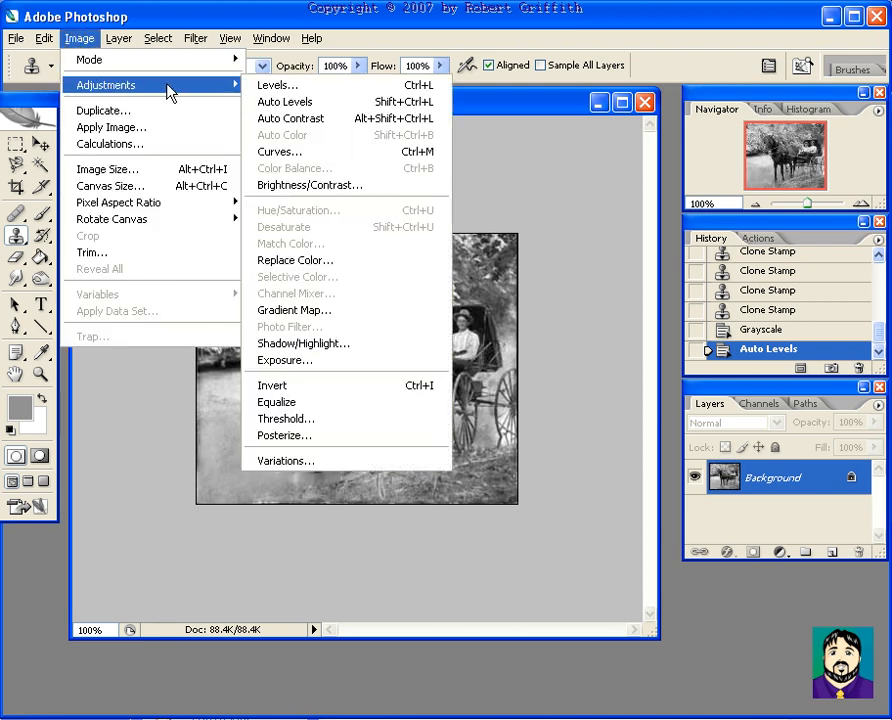
left_click(288, 118)
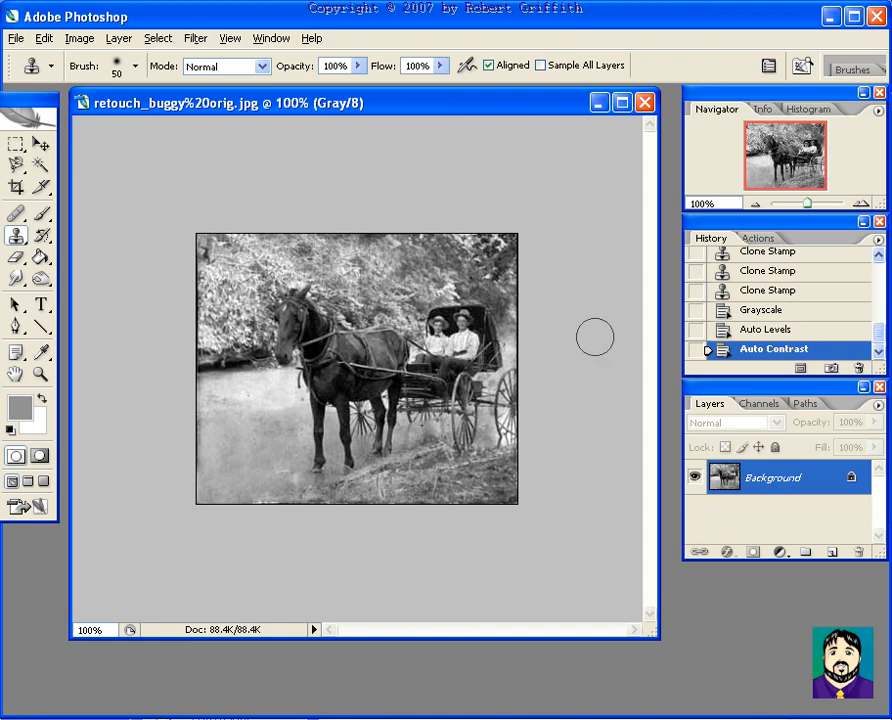
mouse_move(386, 374)
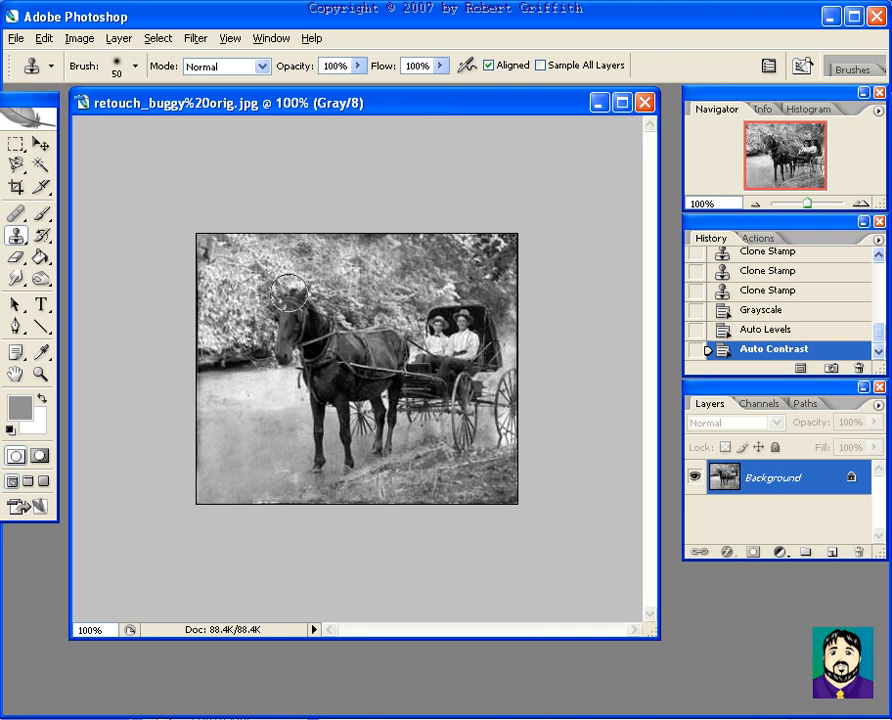
left_click(290, 290)
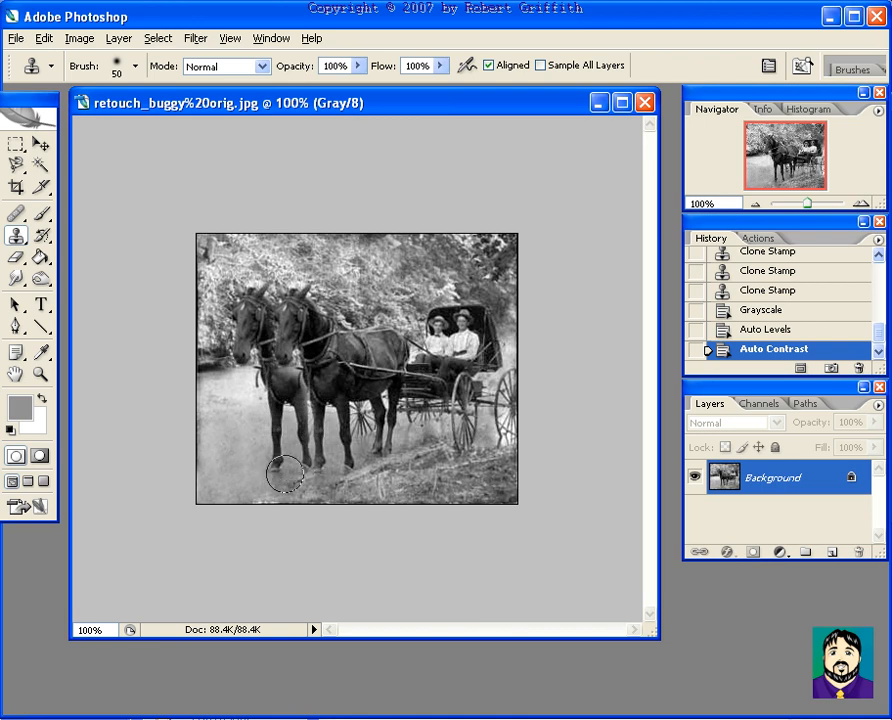
left_click(284, 472)
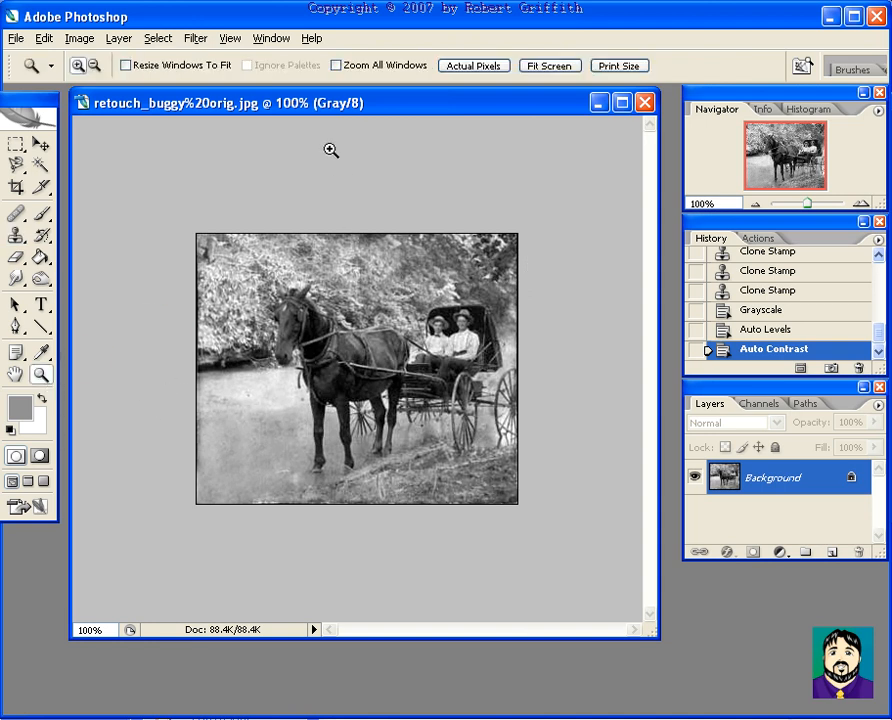
mouse_move(288, 468)
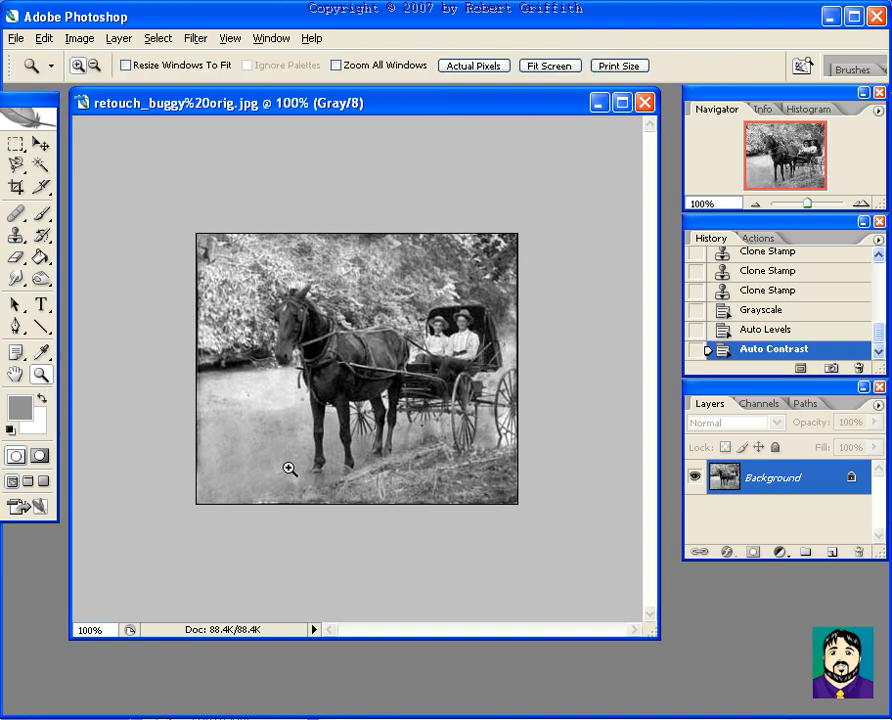
mouse_move(348, 456)
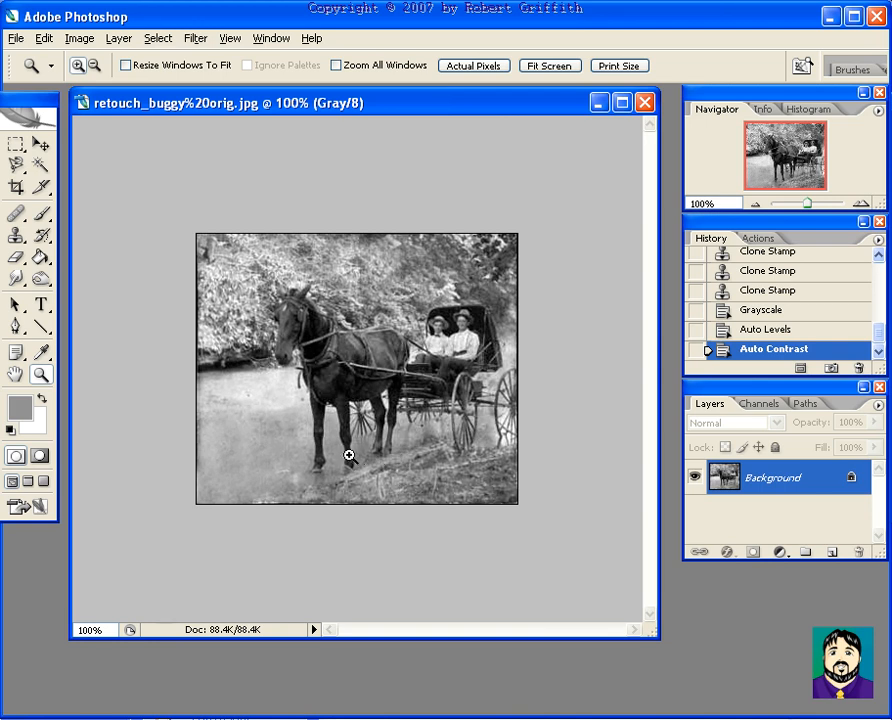
Zoom into the ground under the horse, clone over two blemishes, and zoom back out.
left_click(348, 456)
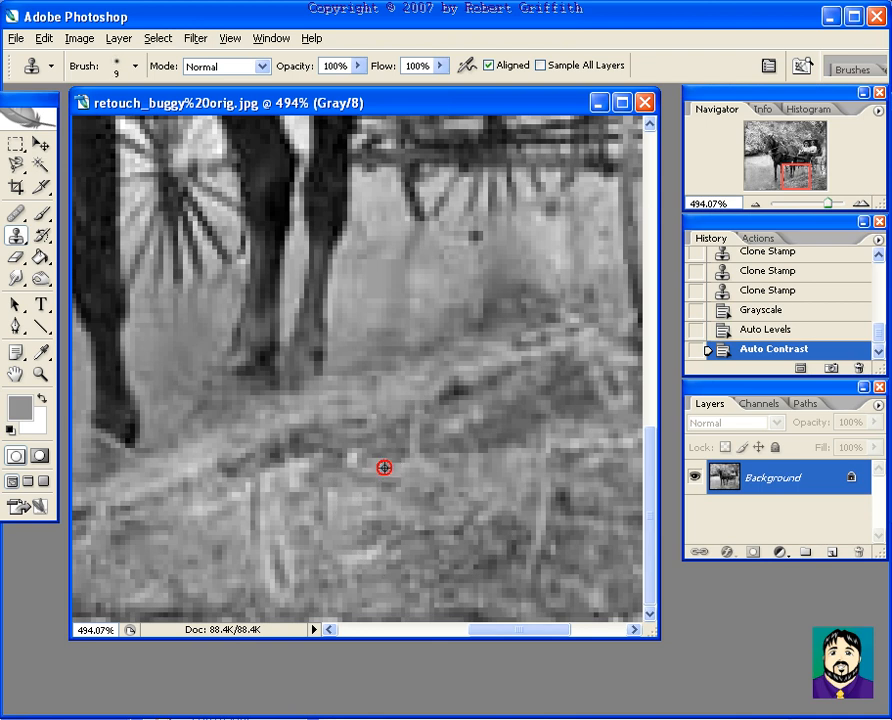
left_click(556, 492)
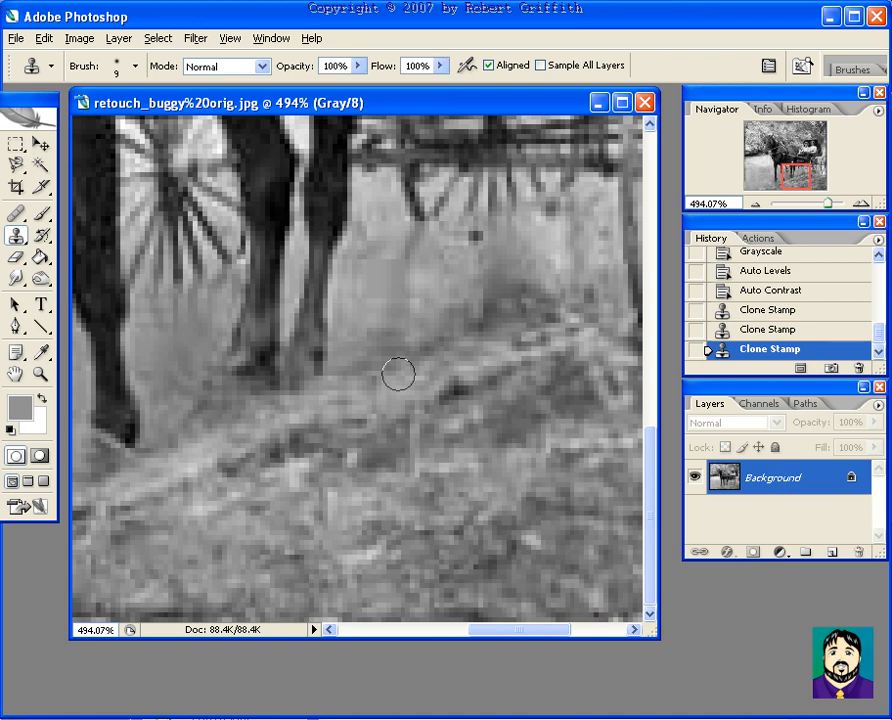
left_click(318, 498)
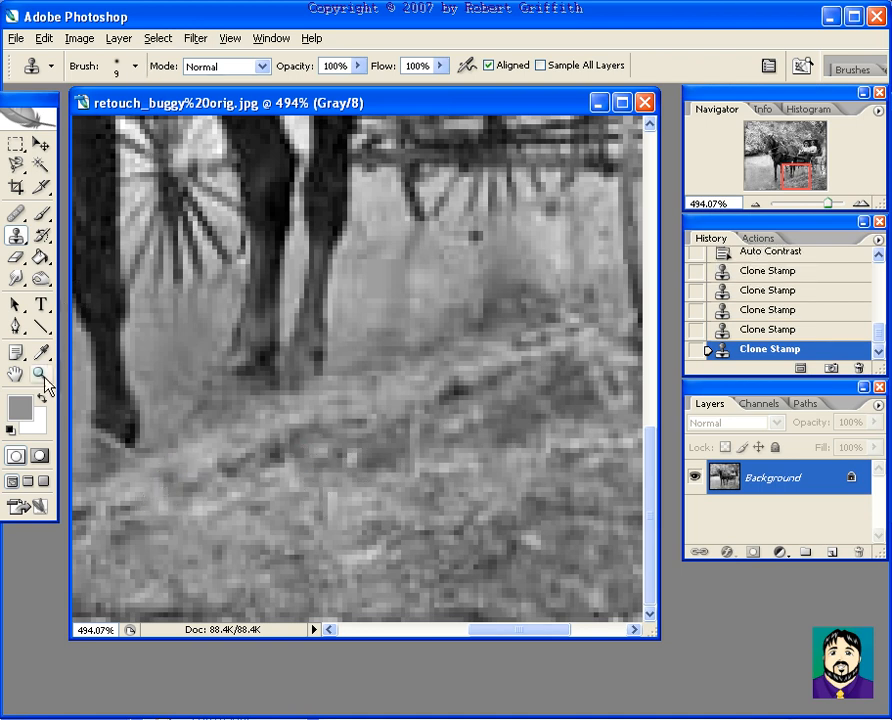
left_click(40, 374)
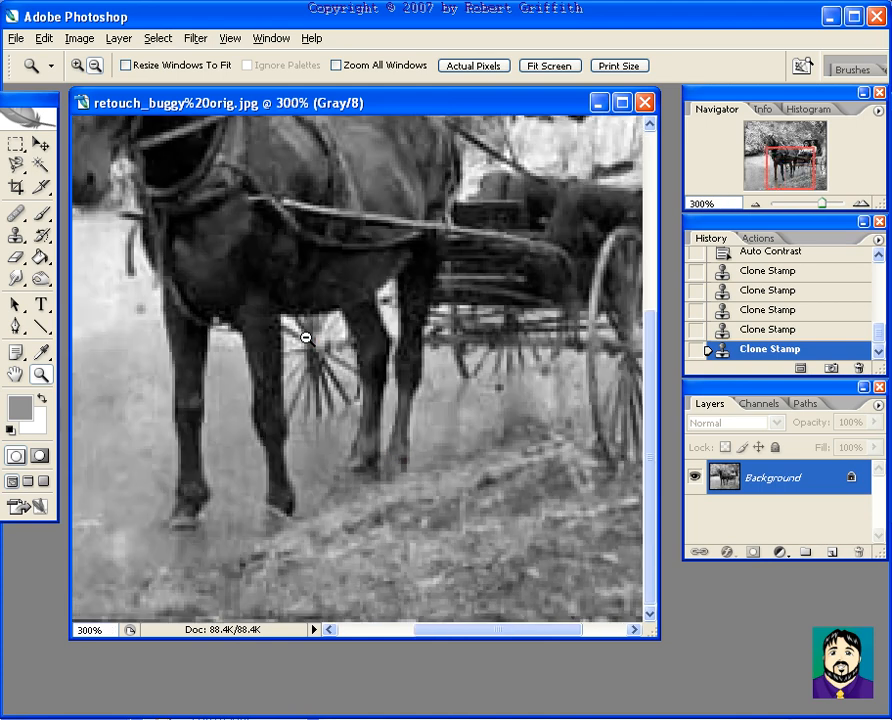
left_click(552, 64)
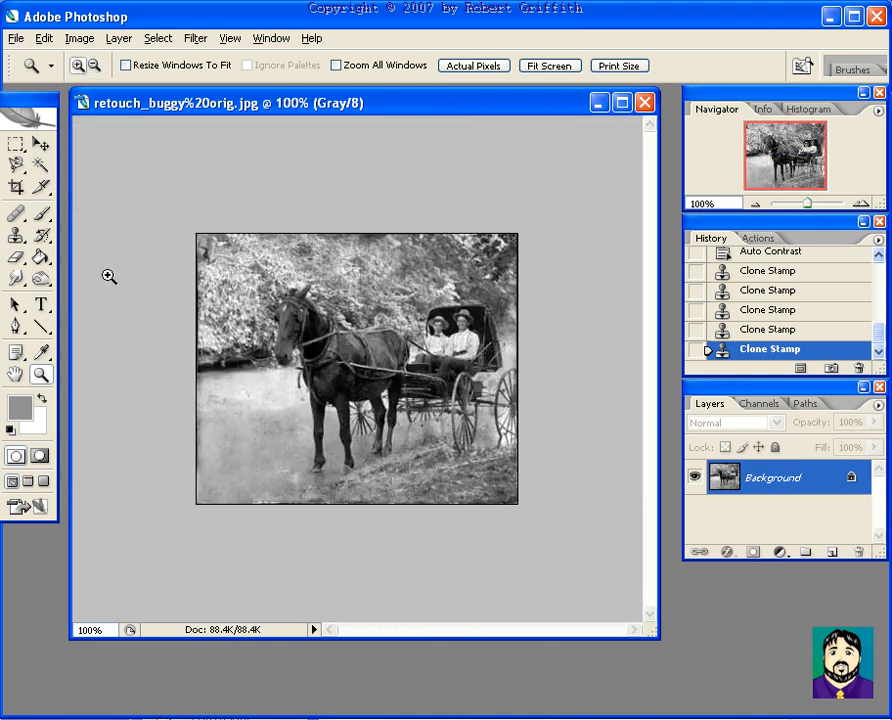
Clone Stamp over remaining small spots in the grayscale photo.
left_click(16, 236)
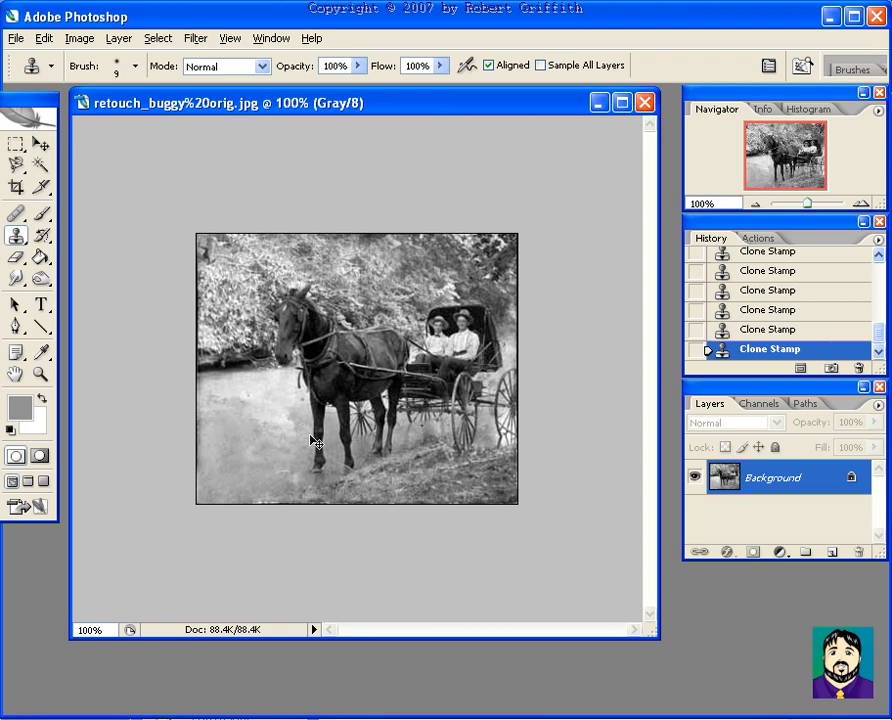
mouse_move(772, 320)
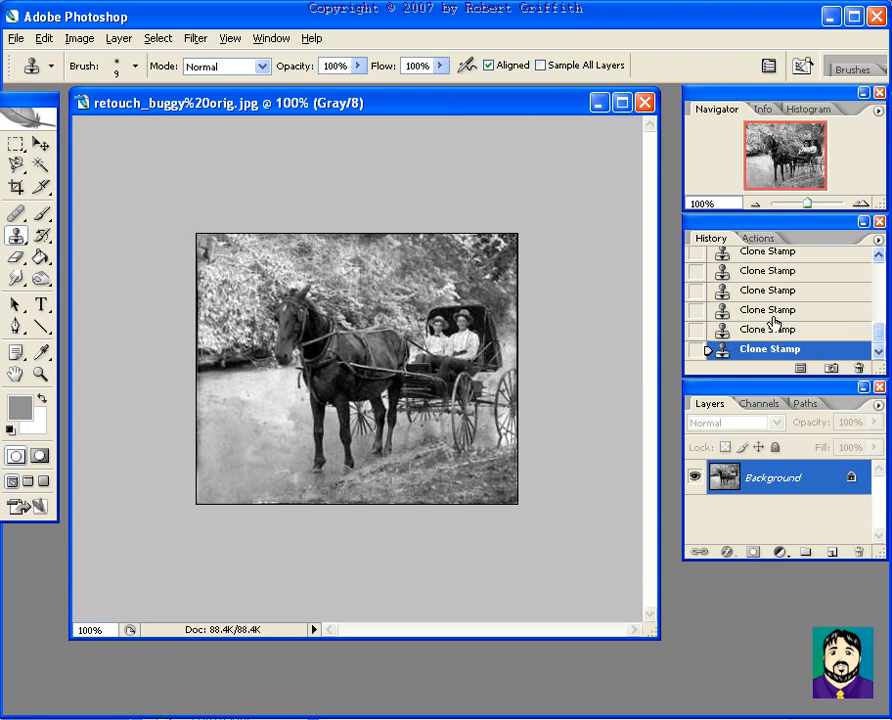
left_click(768, 310)
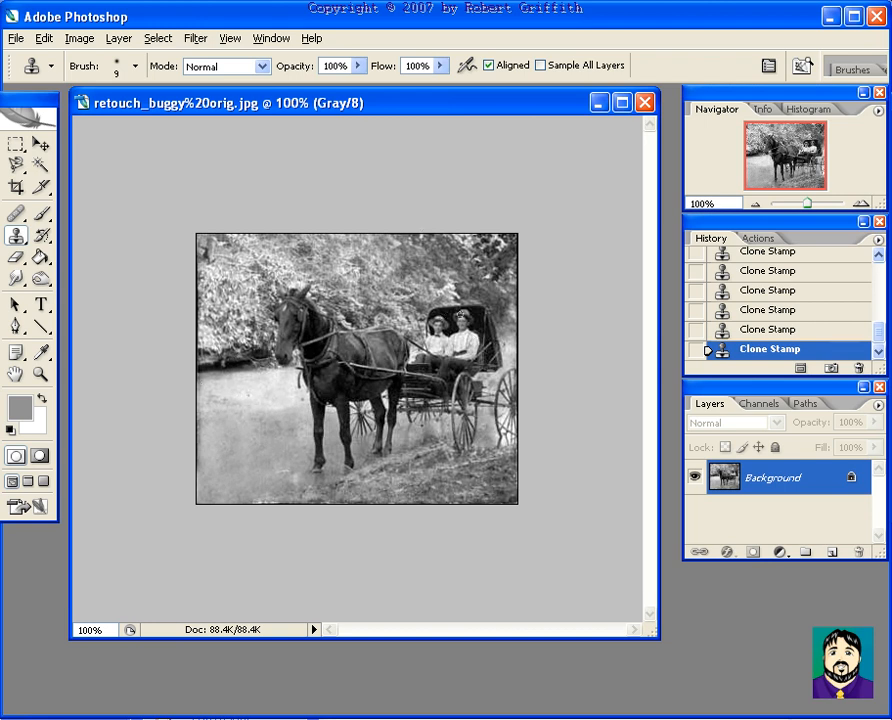
Run Sepia Toning (layer) from the Image Effects actions and dismiss its colour-mode error.
left_click(756, 236)
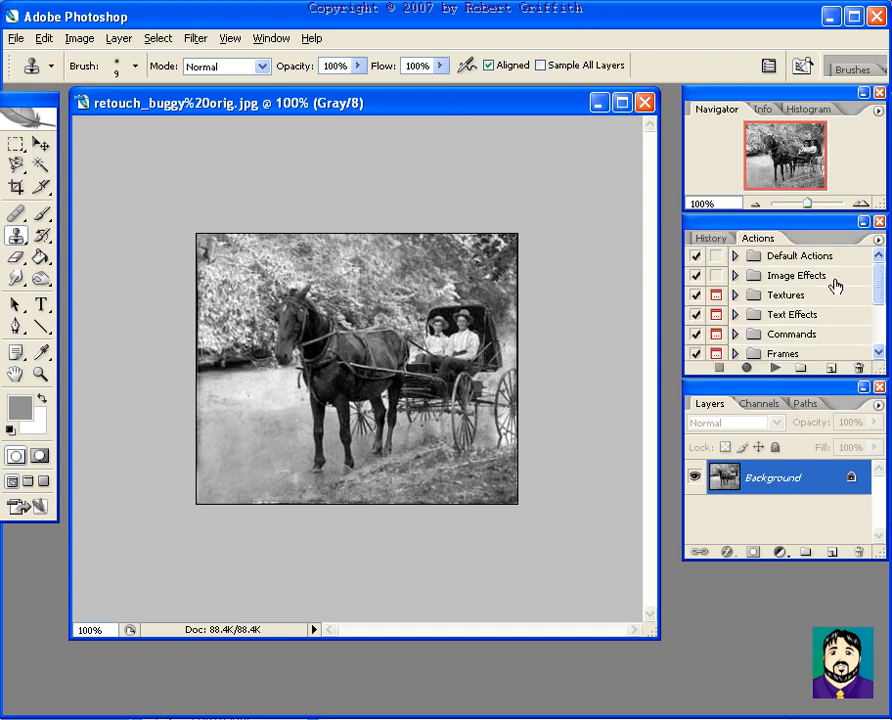
mouse_move(780, 304)
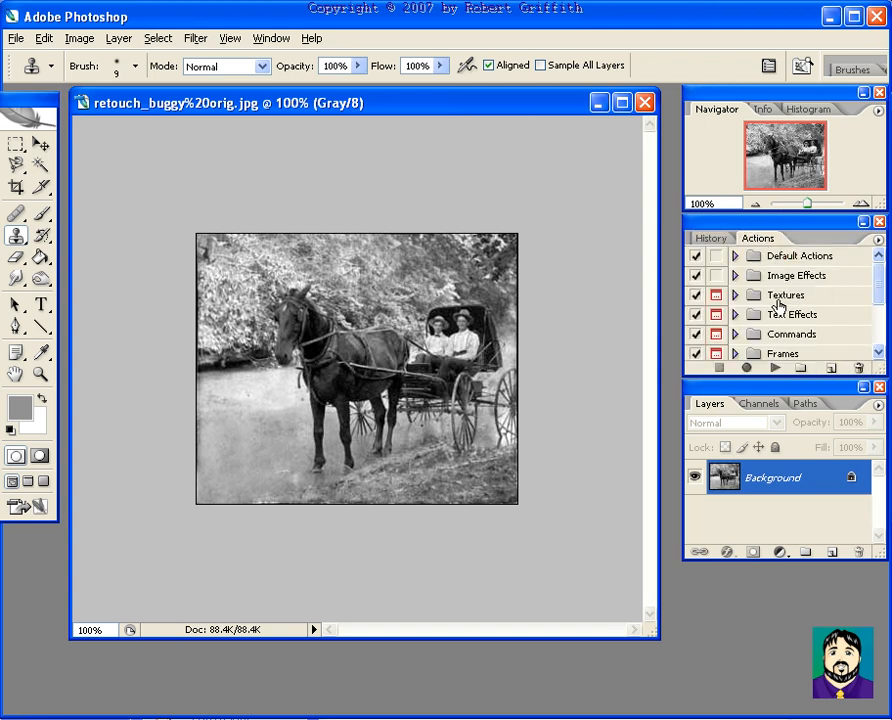
left_click(734, 276)
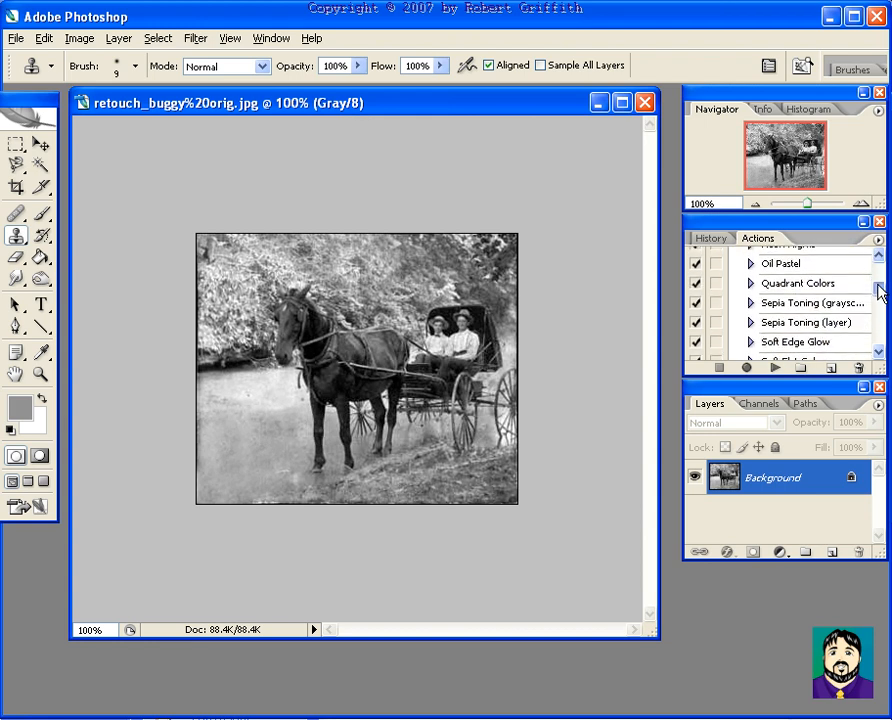
left_click(808, 300)
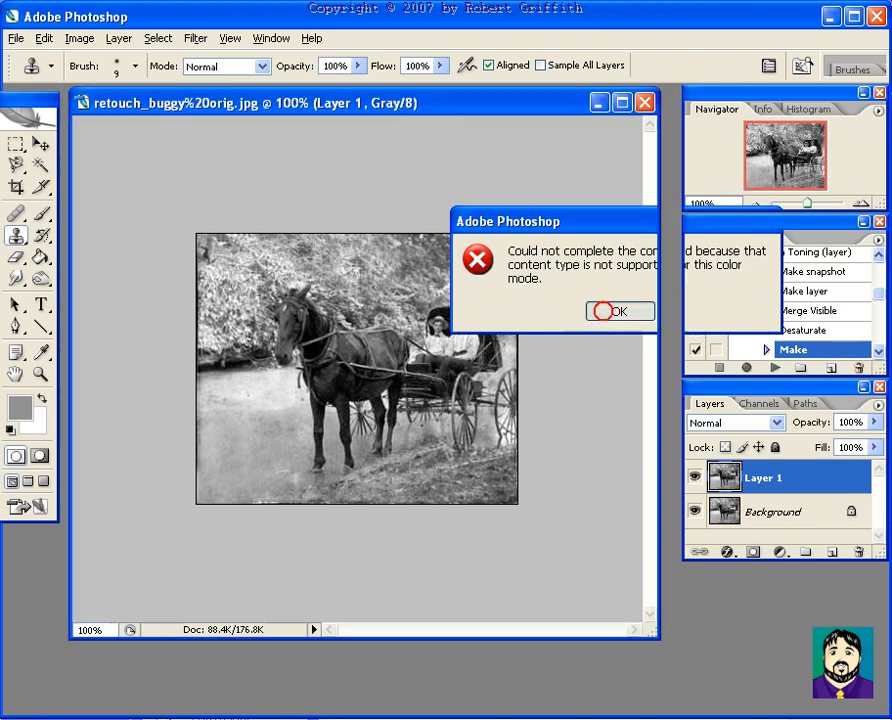
left_click(118, 38)
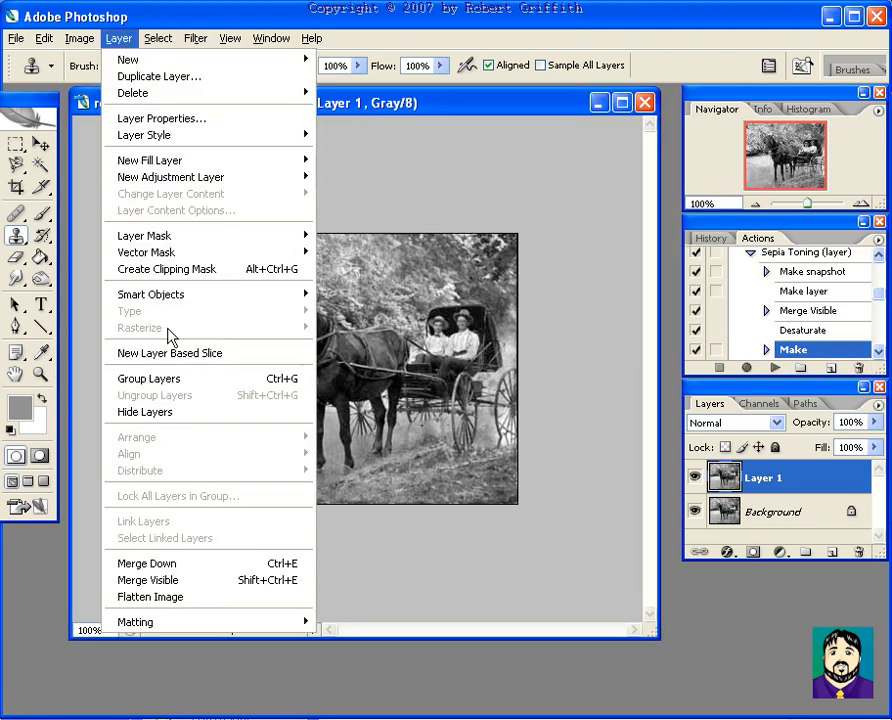
mouse_move(180, 556)
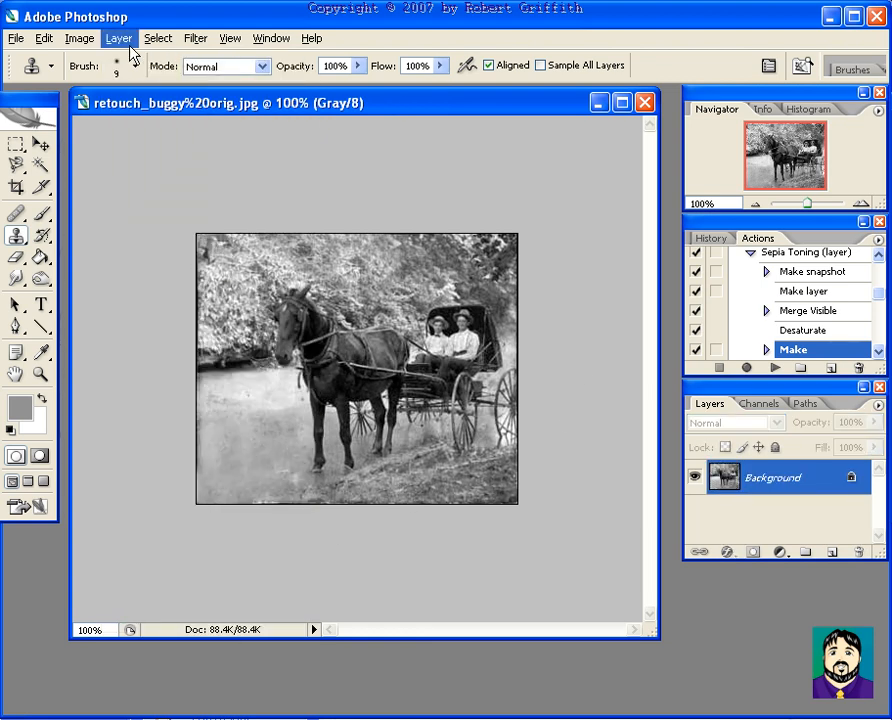
Convert the photo to RGB Color so the Sepia Toning action can tint it.
left_click(80, 38)
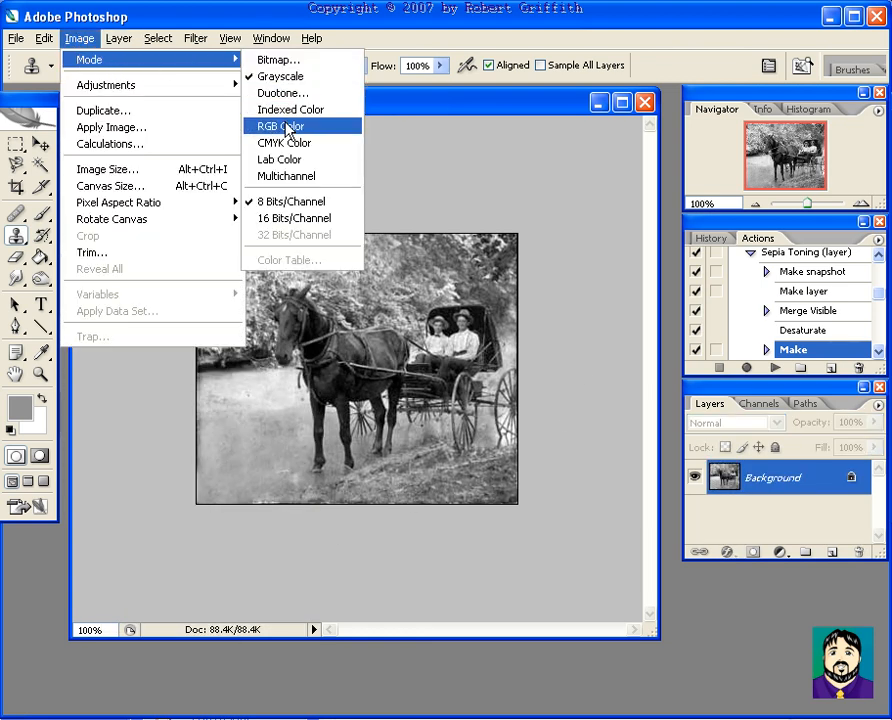
left_click(288, 128)
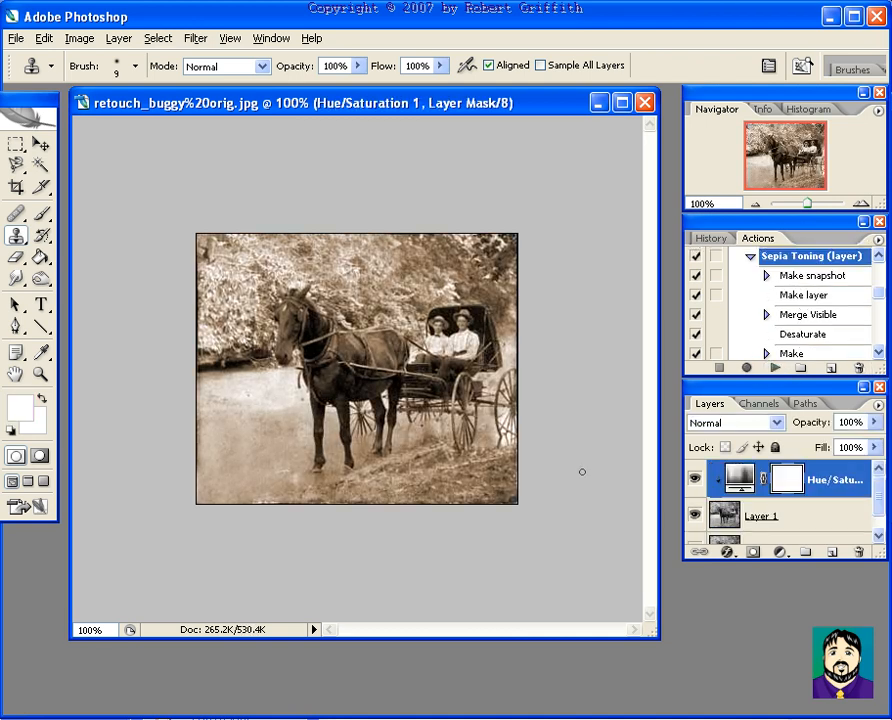
left_click(16, 38)
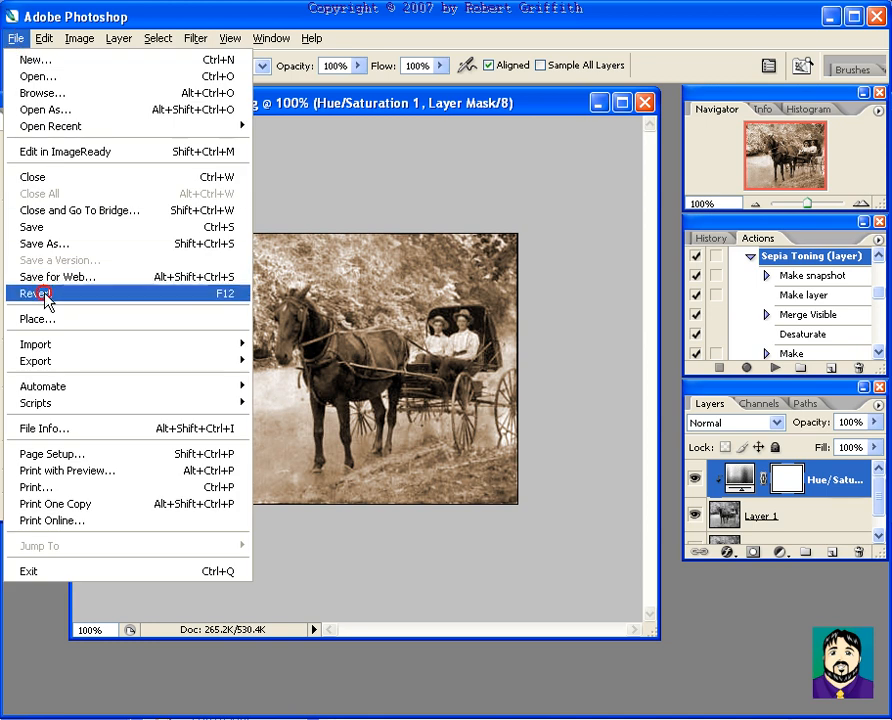